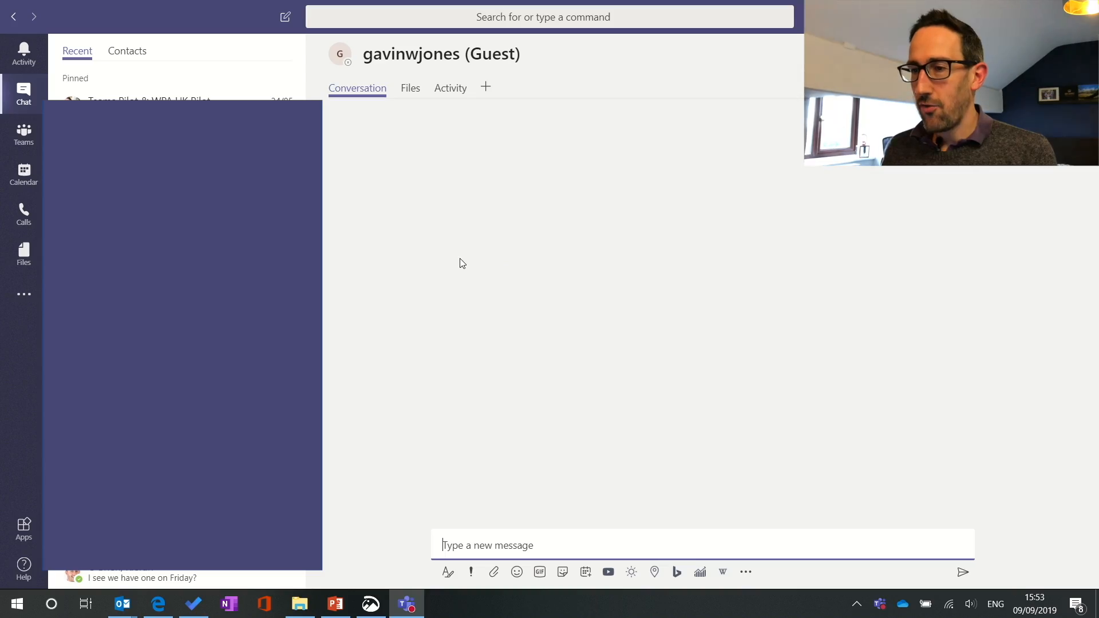
{"action": "mouse_move", "coordinate": [404, 235]}
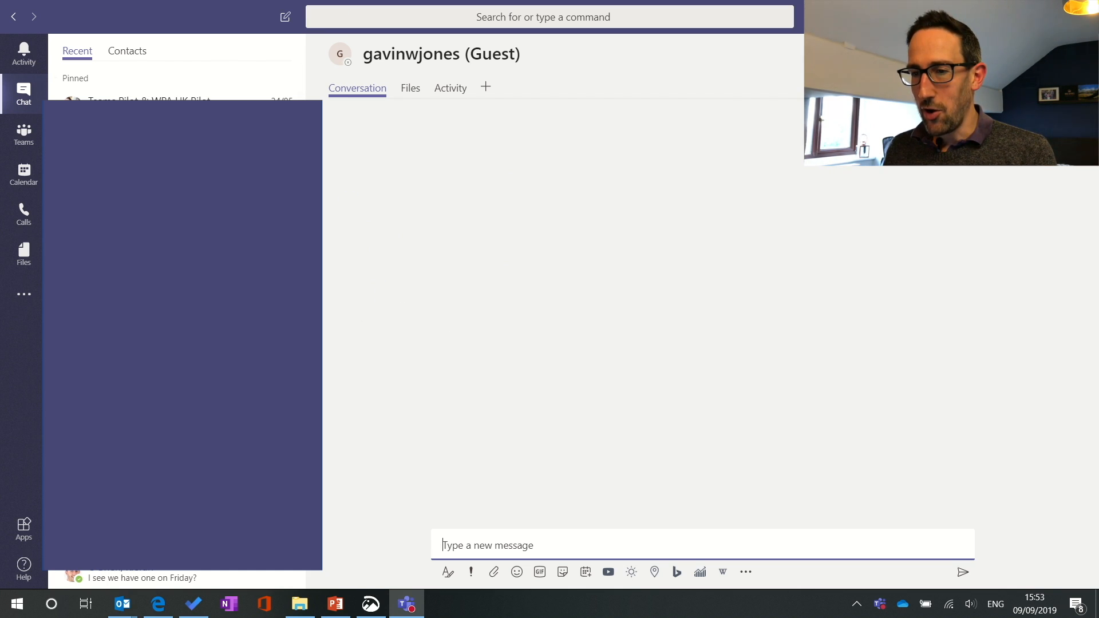
{"action": "mouse_move", "coordinate": [504, 369]}
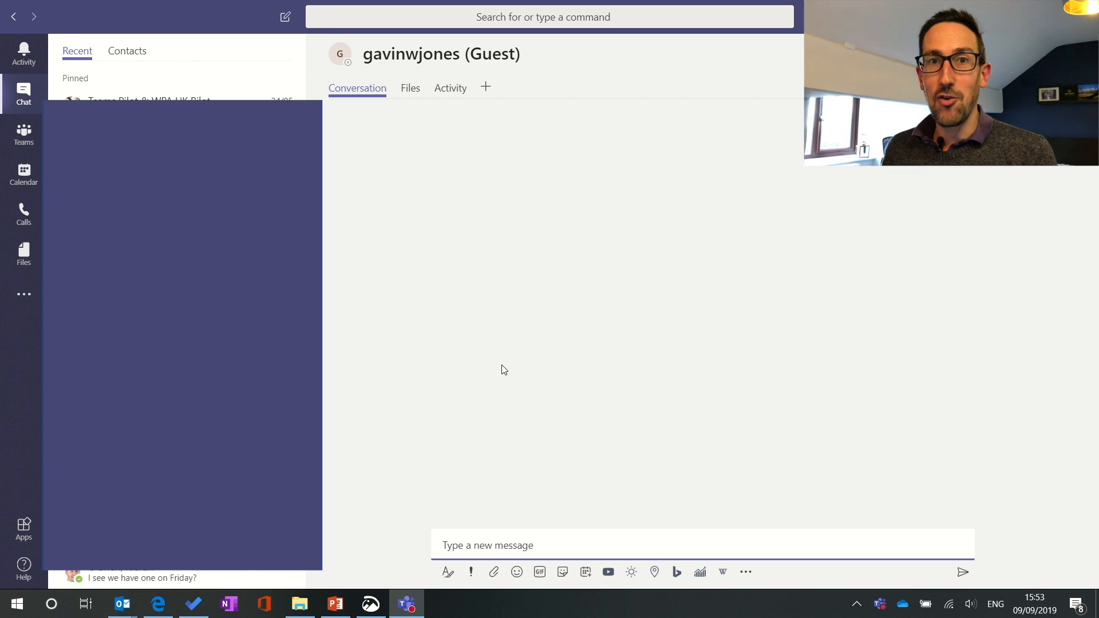
{"action": "mouse_move", "coordinate": [374, 267]}
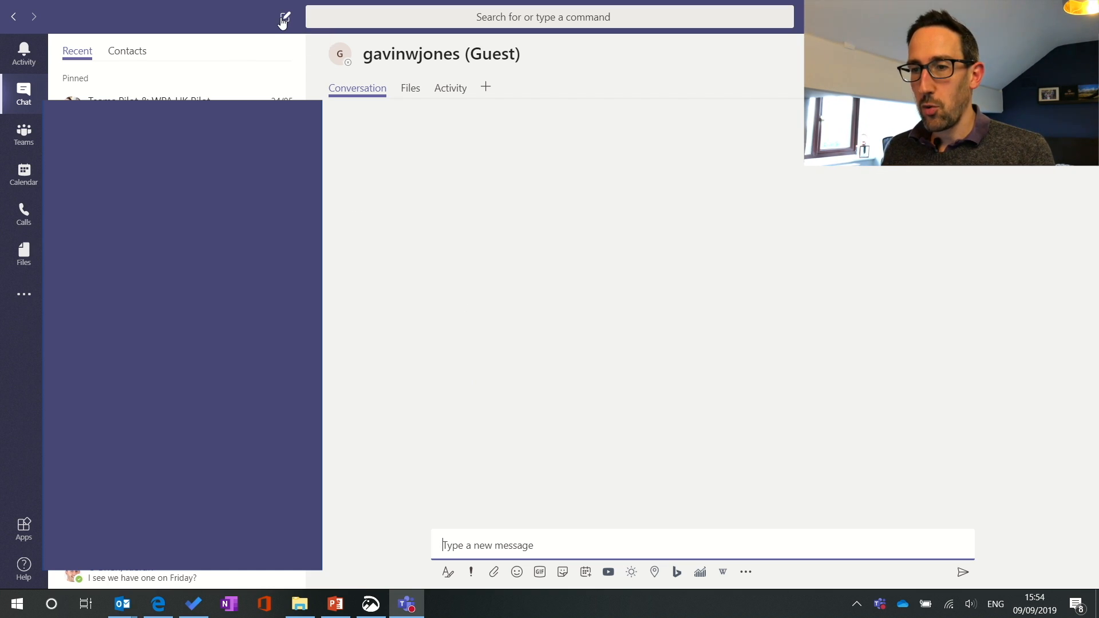
{"action": "mouse_move", "coordinate": [282, 20]}
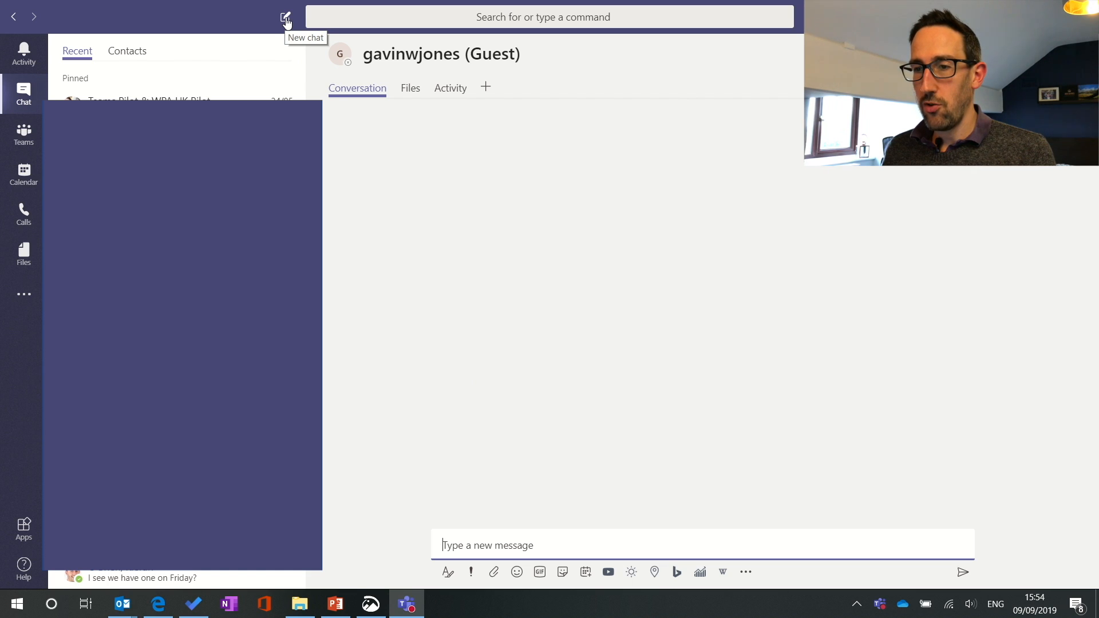
{"action": "mouse_move", "coordinate": [412, 187]}
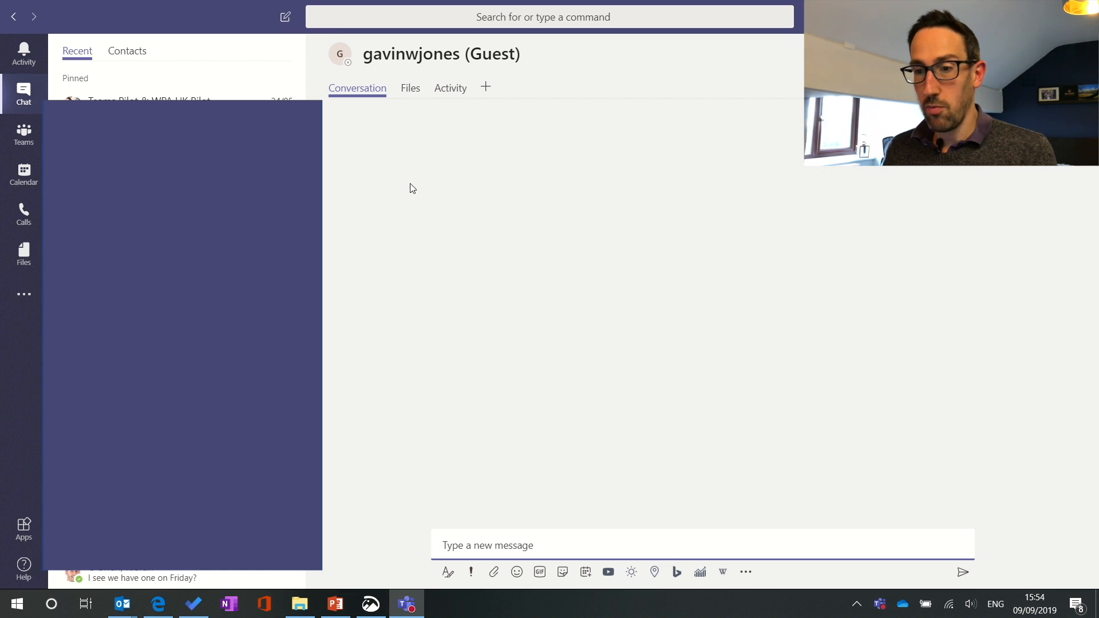
{"action": "mouse_move", "coordinate": [440, 253]}
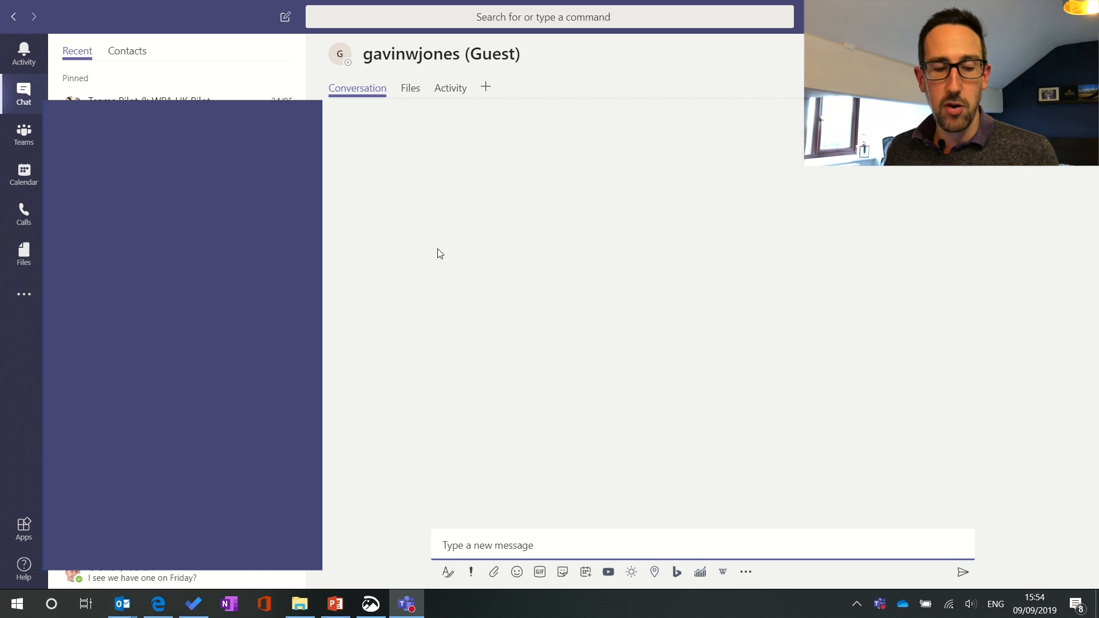
{"action": "type", "text": "Hello"}
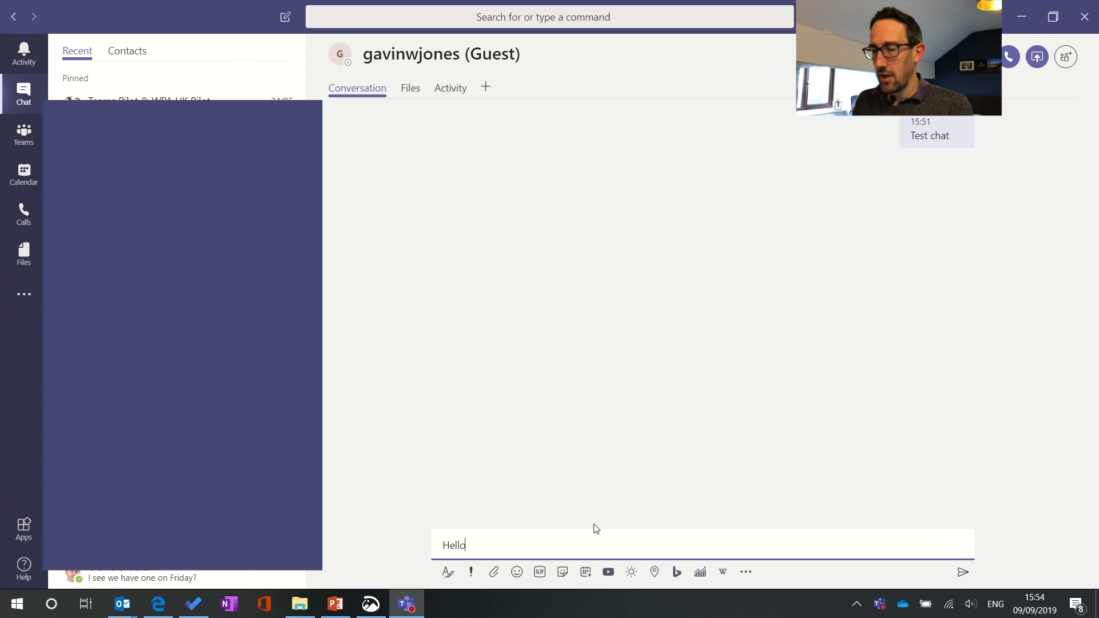
{"action": "key", "text": "Enter"}
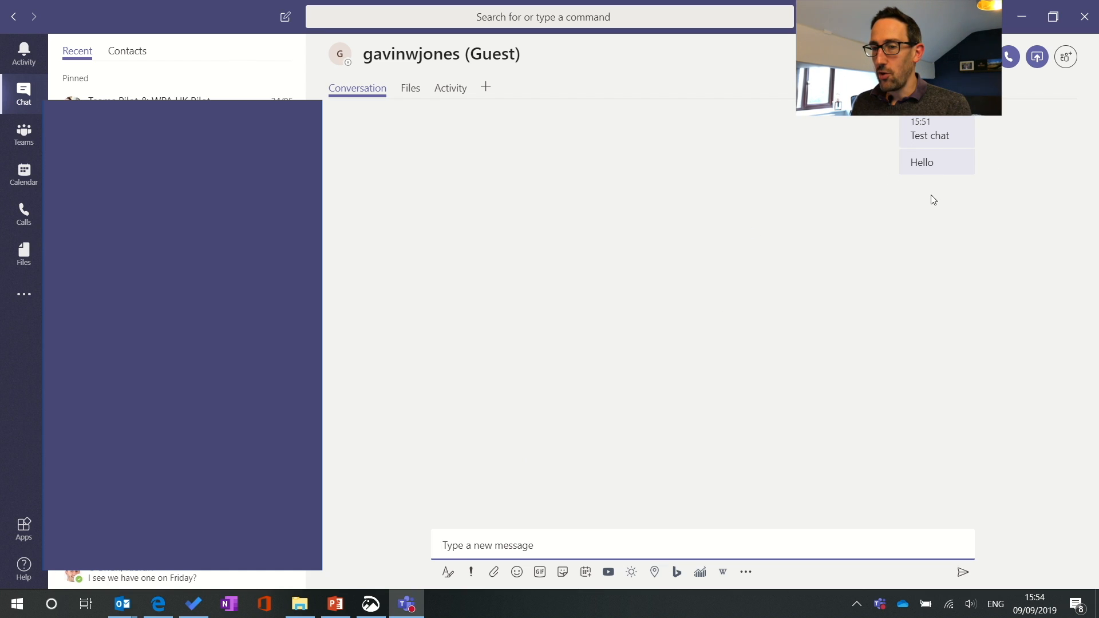
{"action": "mouse_move", "coordinate": [937, 176]}
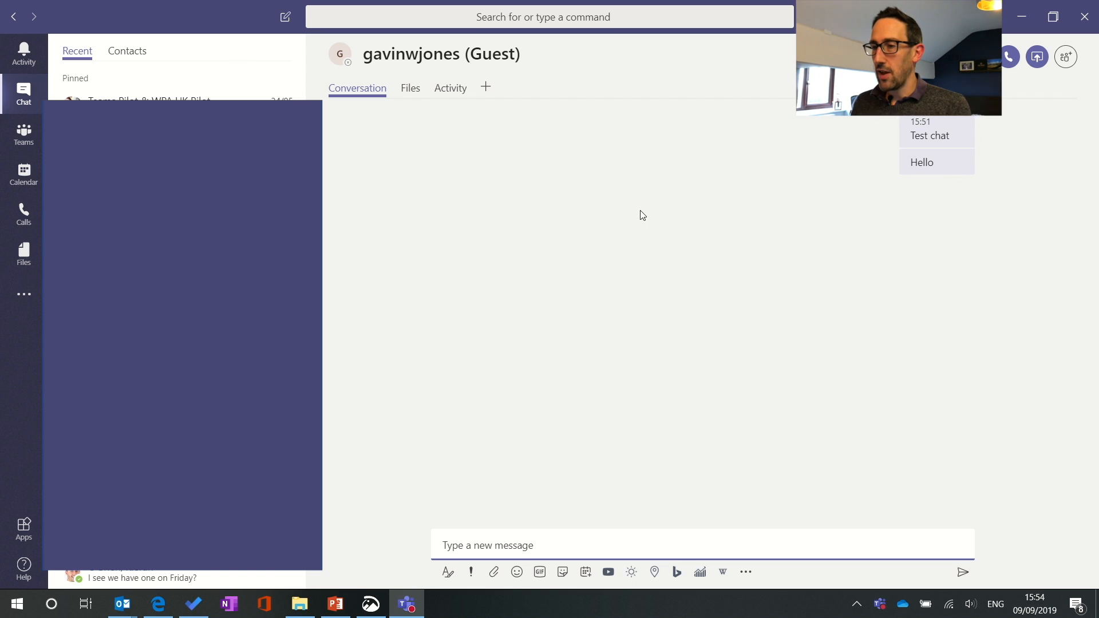
{"action": "mouse_move", "coordinate": [800, 380]}
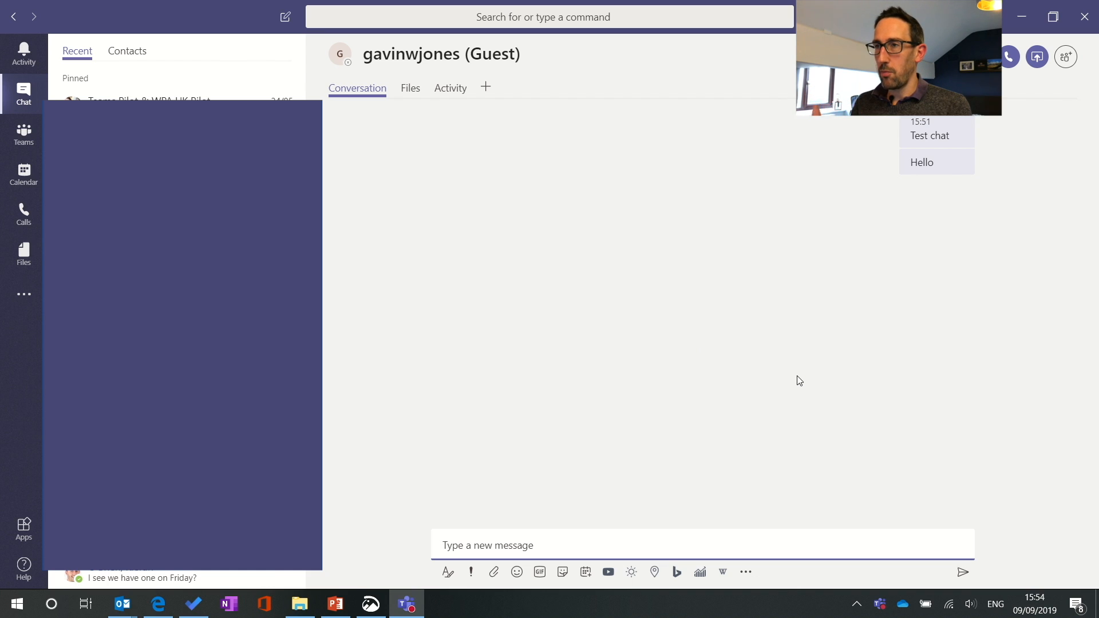
{"action": "mouse_move", "coordinate": [951, 294]}
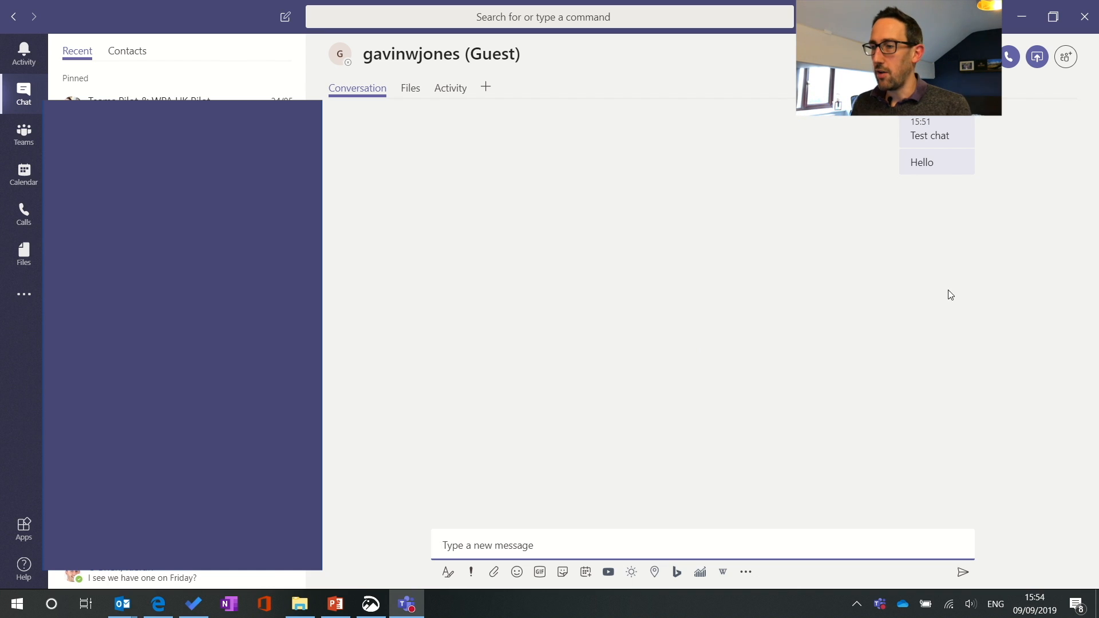
{"action": "mouse_move", "coordinate": [907, 240]}
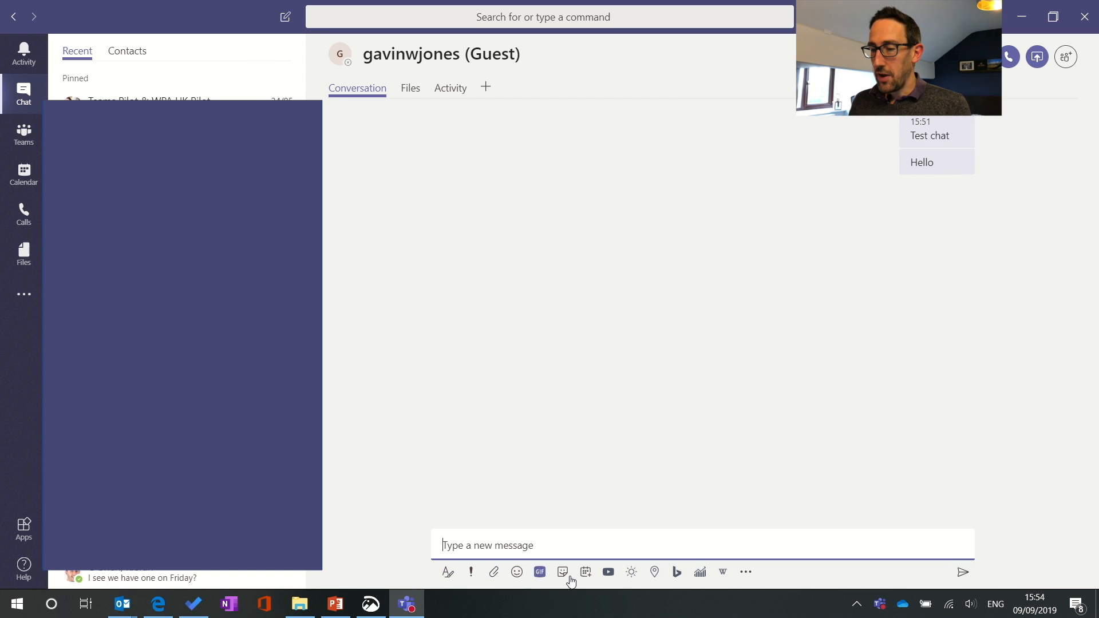
{"action": "mouse_move", "coordinate": [518, 513]}
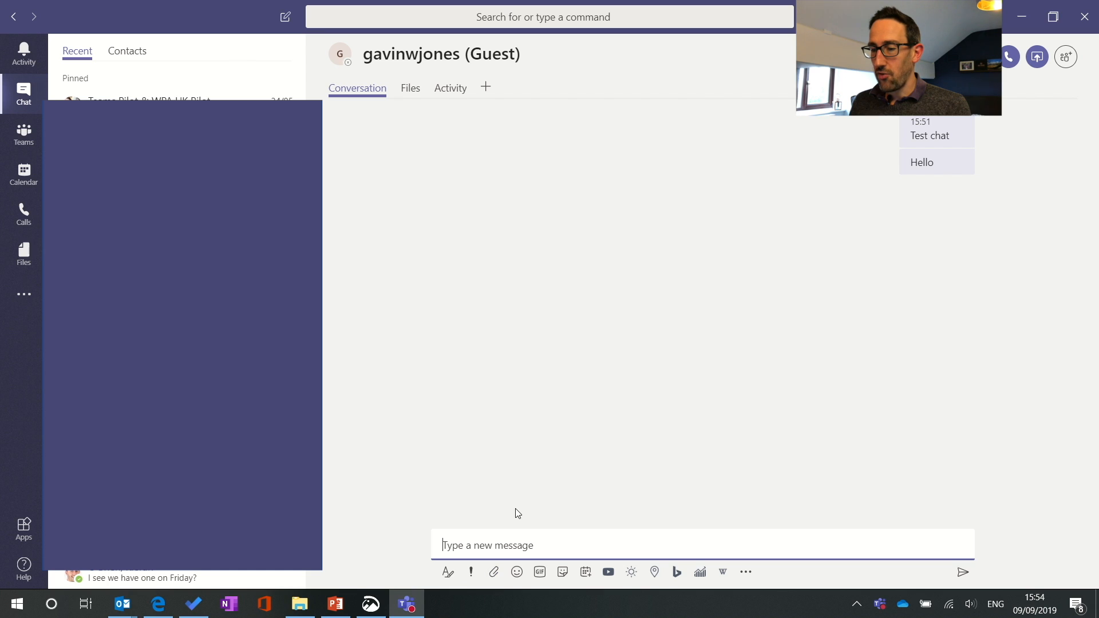
{"action": "left_click", "coordinate": [493, 572]}
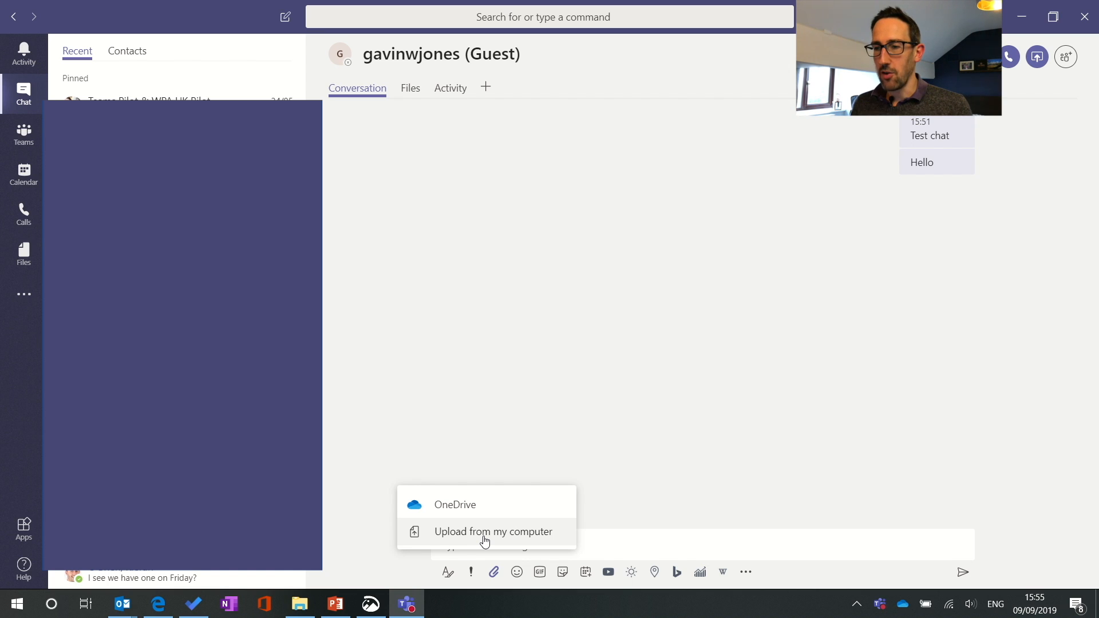
{"action": "mouse_move", "coordinate": [516, 431]}
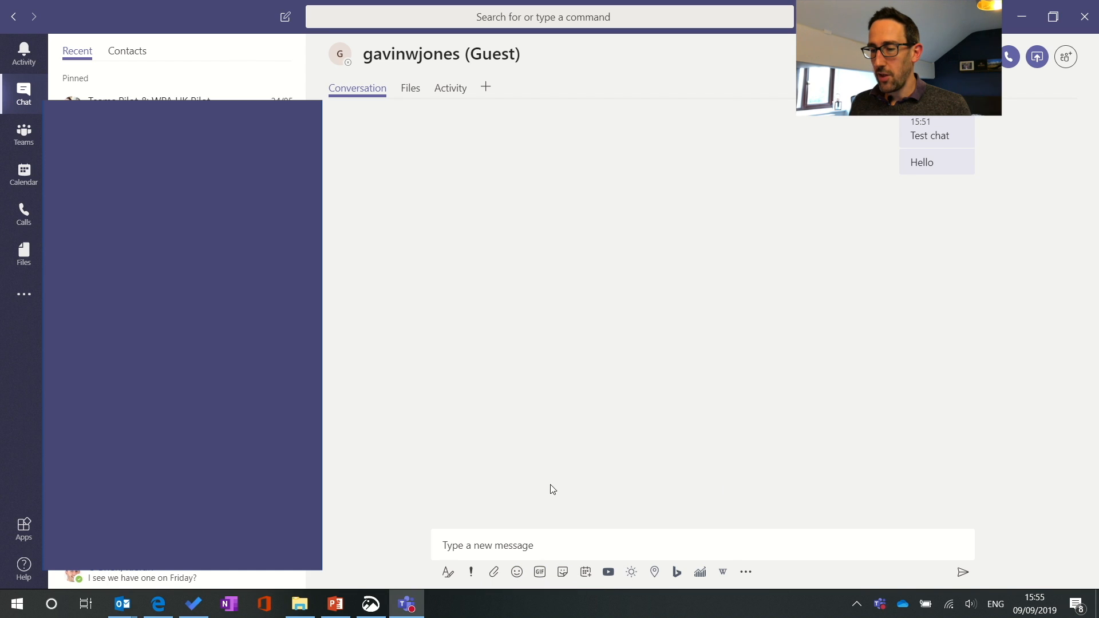
{"action": "mouse_move", "coordinate": [505, 319]}
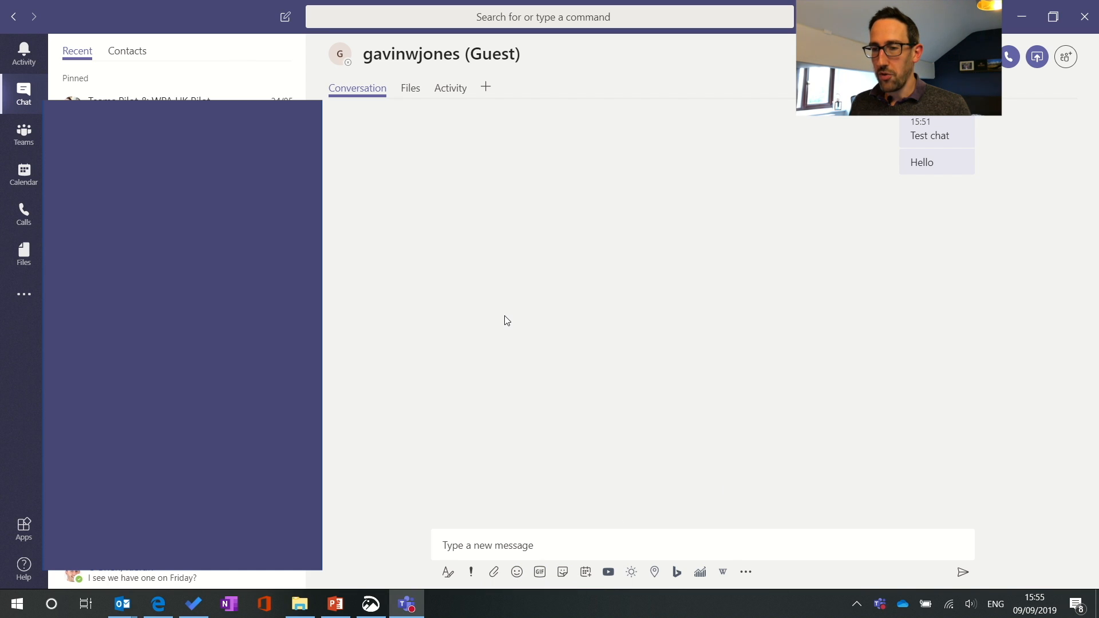
{"action": "mouse_move", "coordinate": [409, 95]}
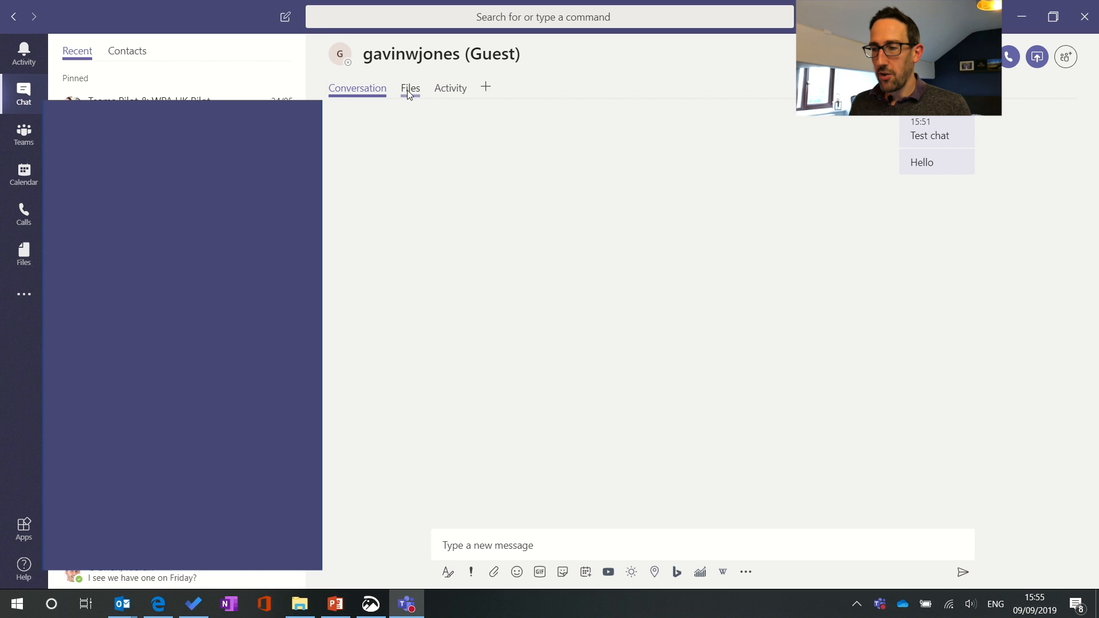
{"action": "left_click", "coordinate": [409, 88]}
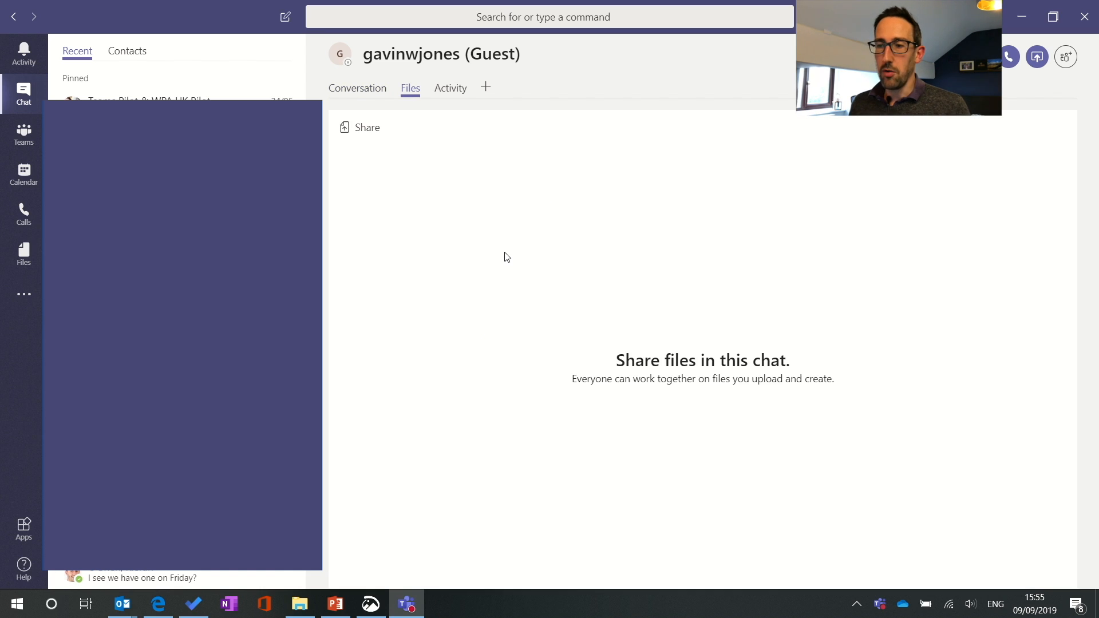
{"action": "mouse_move", "coordinate": [473, 115]}
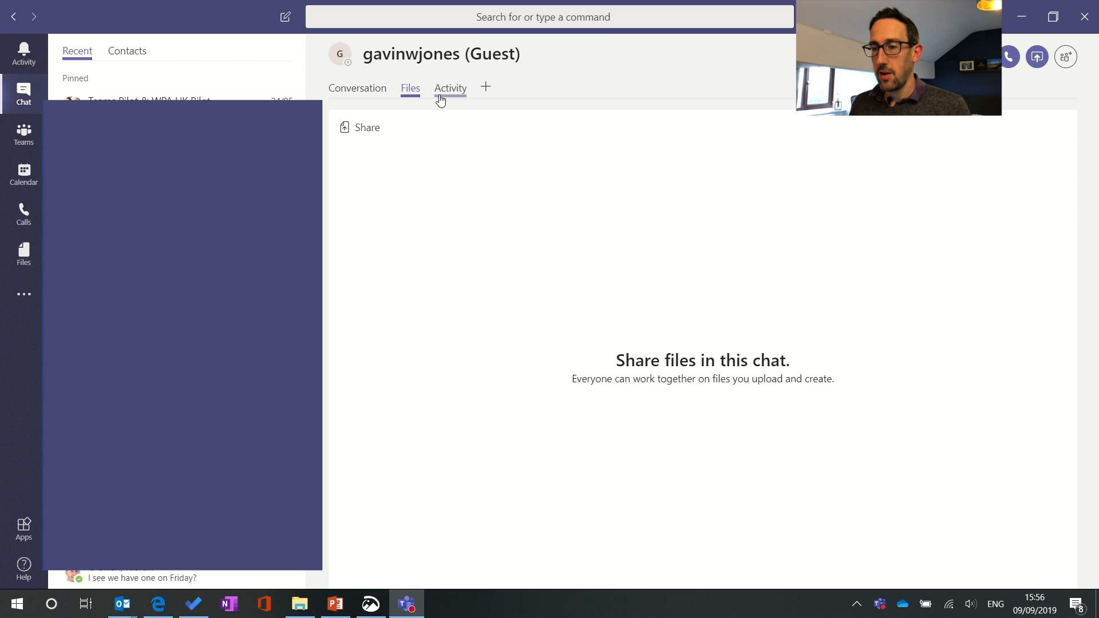
- Switch the guest chat to its Activity tab showing no recent shared-team activity
{"action": "left_click", "coordinate": [449, 88]}
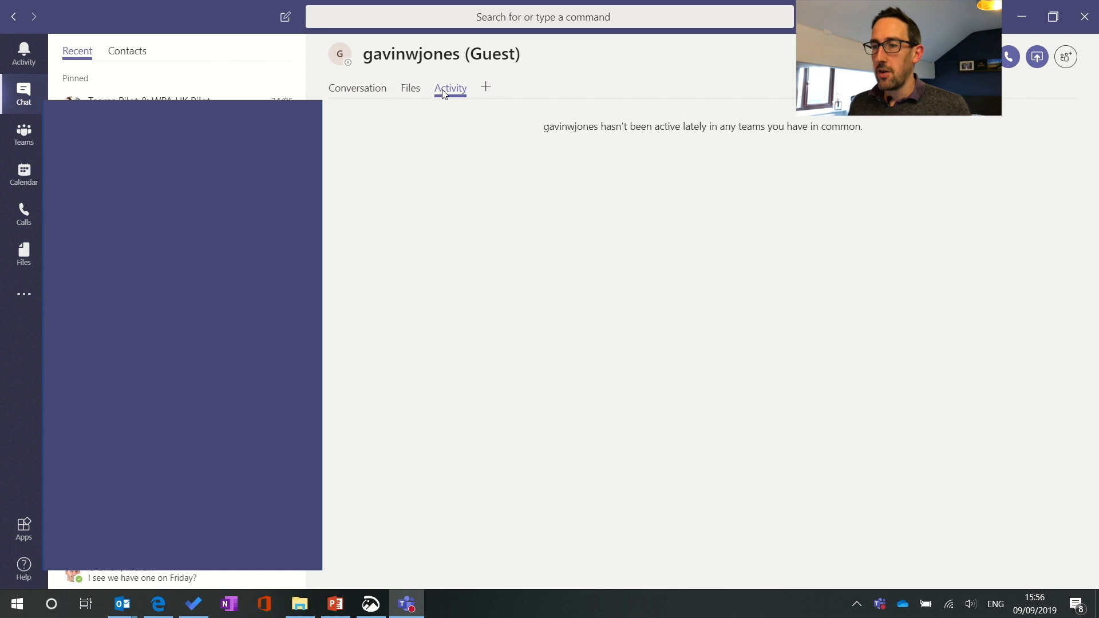
{"action": "mouse_move", "coordinate": [474, 224]}
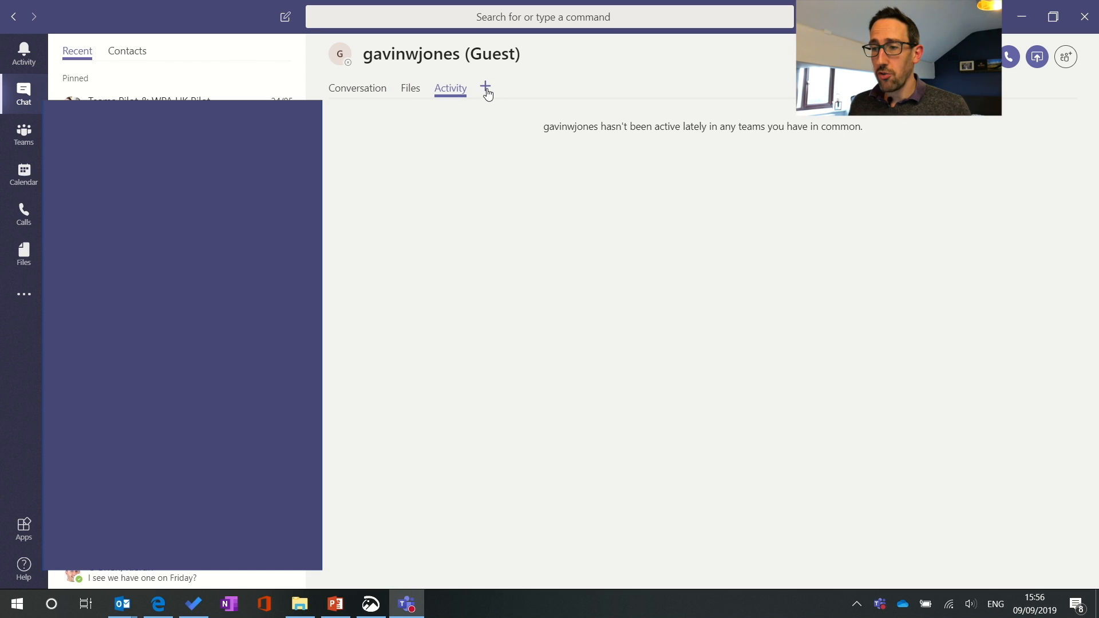
- Browse the Add a tab app catalogue, then close it back to Activity
{"action": "left_click", "coordinate": [485, 88]}
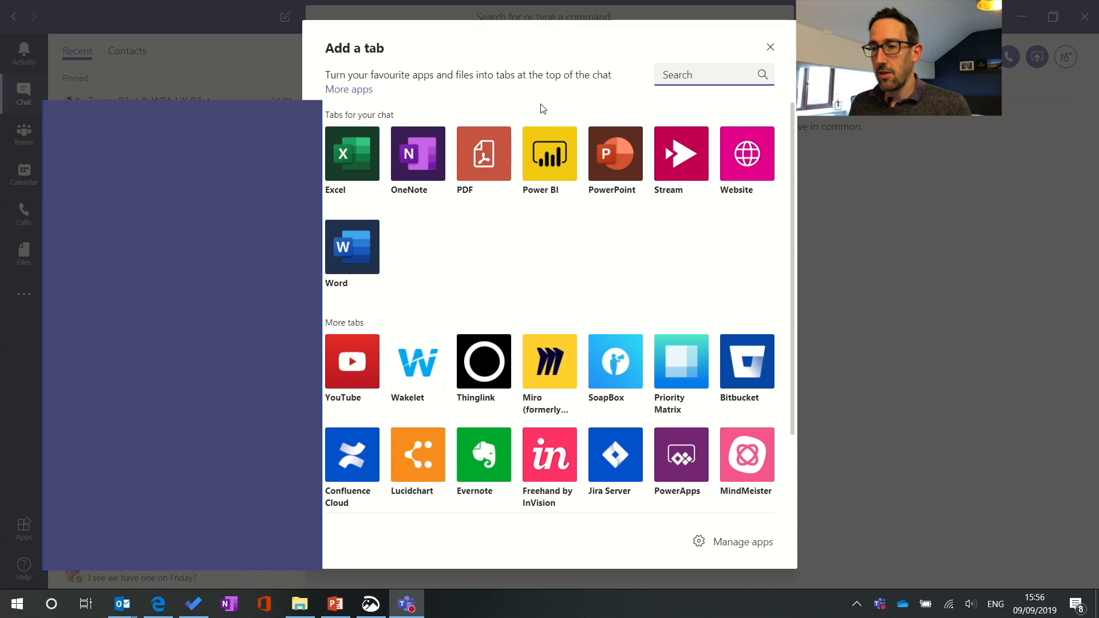
{"action": "mouse_move", "coordinate": [562, 232]}
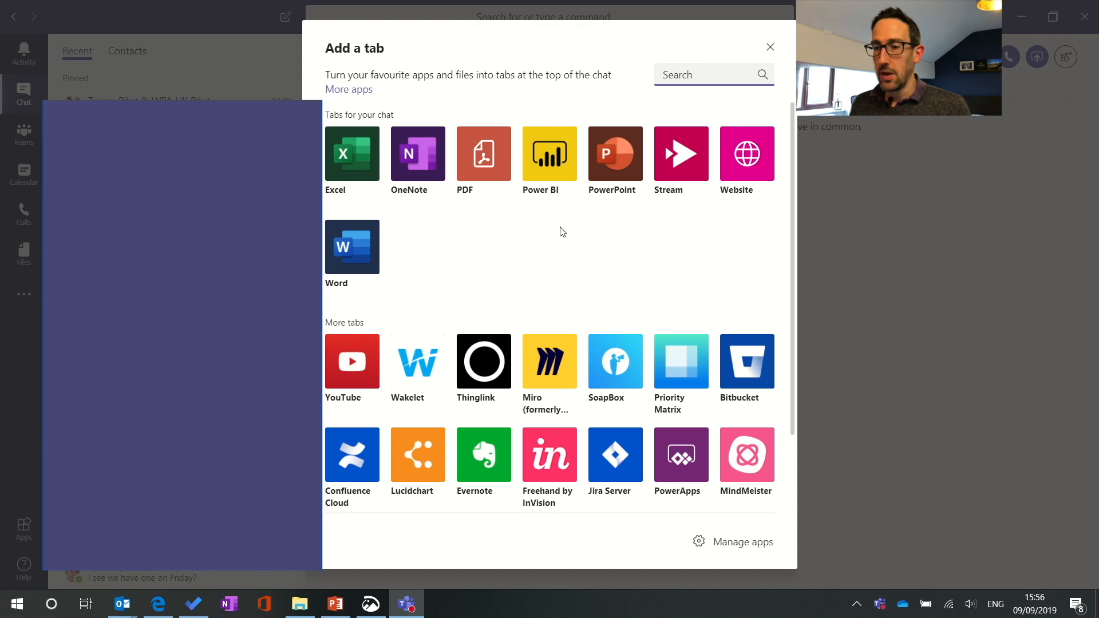
{"action": "mouse_move", "coordinate": [350, 163]}
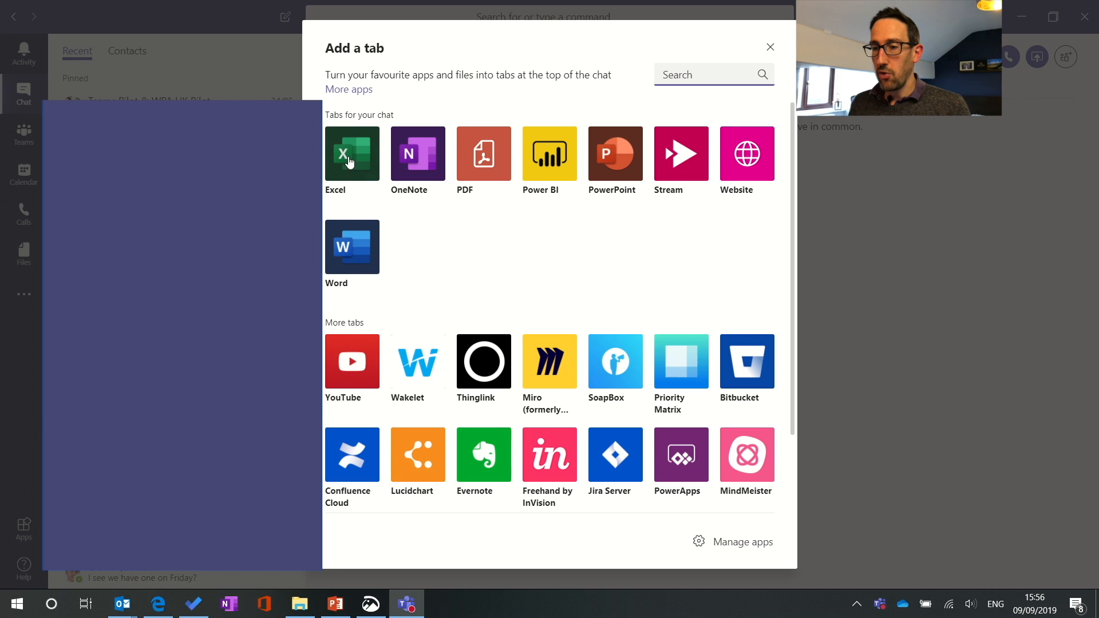
{"action": "mouse_move", "coordinate": [362, 117]}
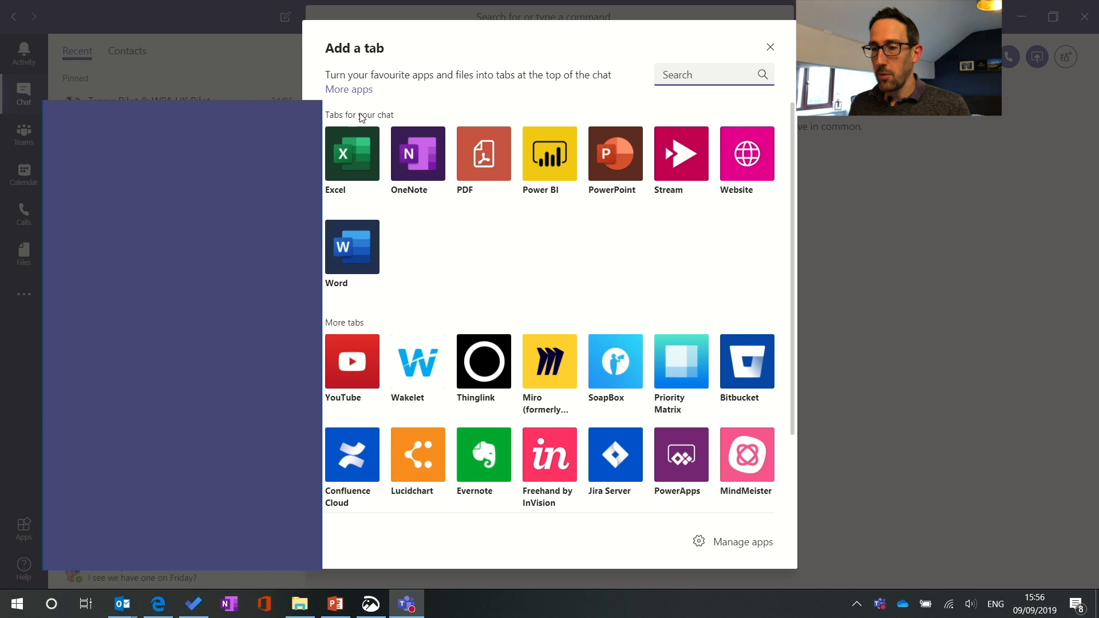
{"action": "mouse_move", "coordinate": [554, 233]}
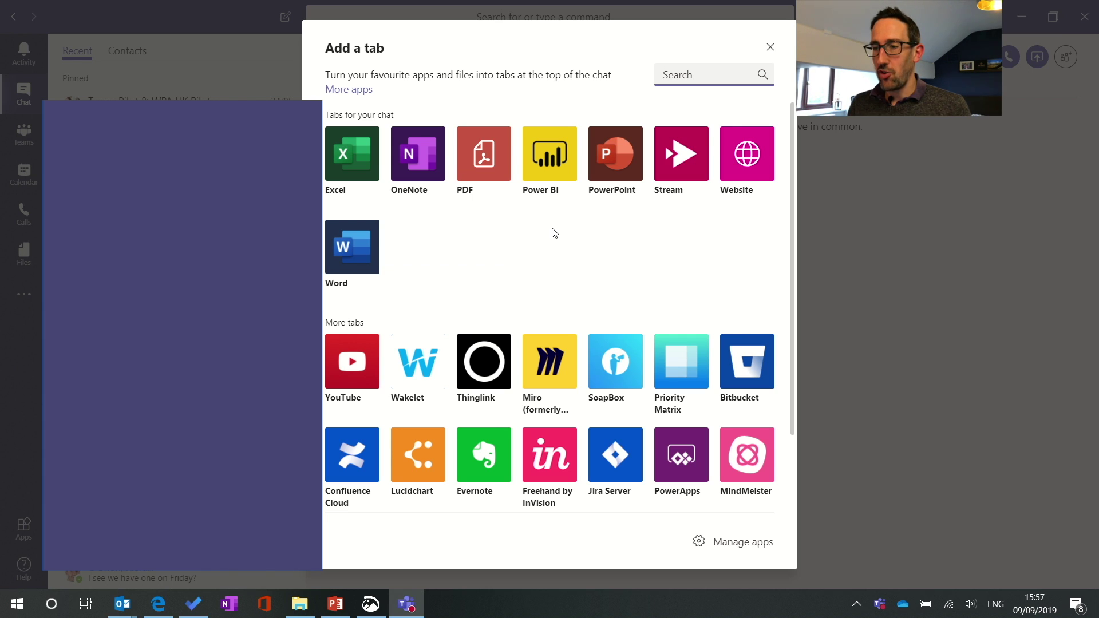
{"action": "mouse_move", "coordinate": [614, 236]}
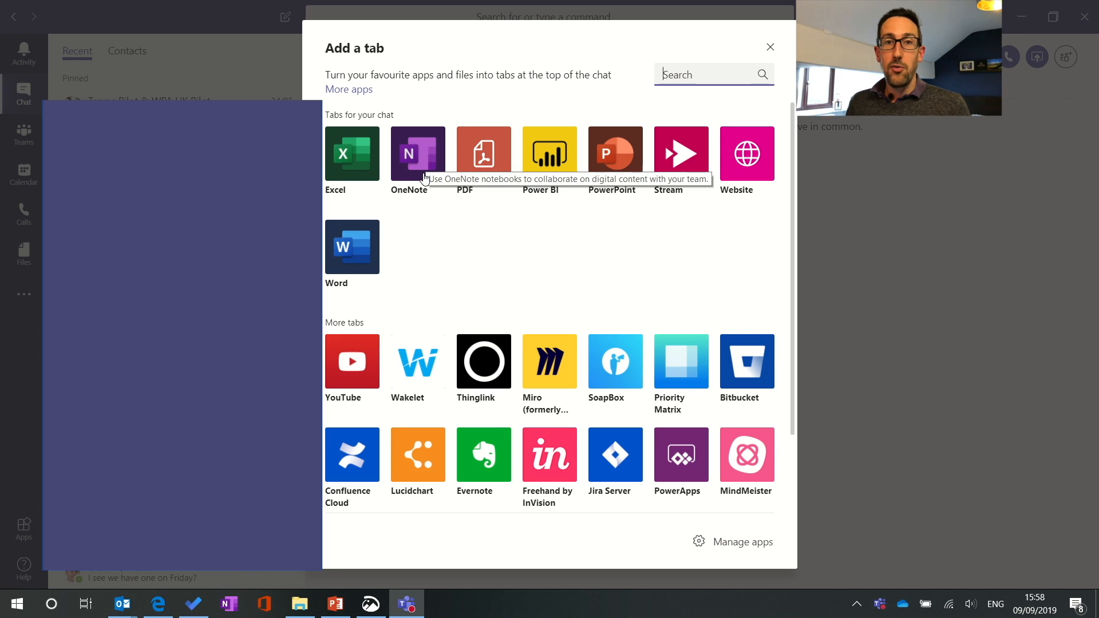
{"action": "mouse_move", "coordinate": [572, 165]}
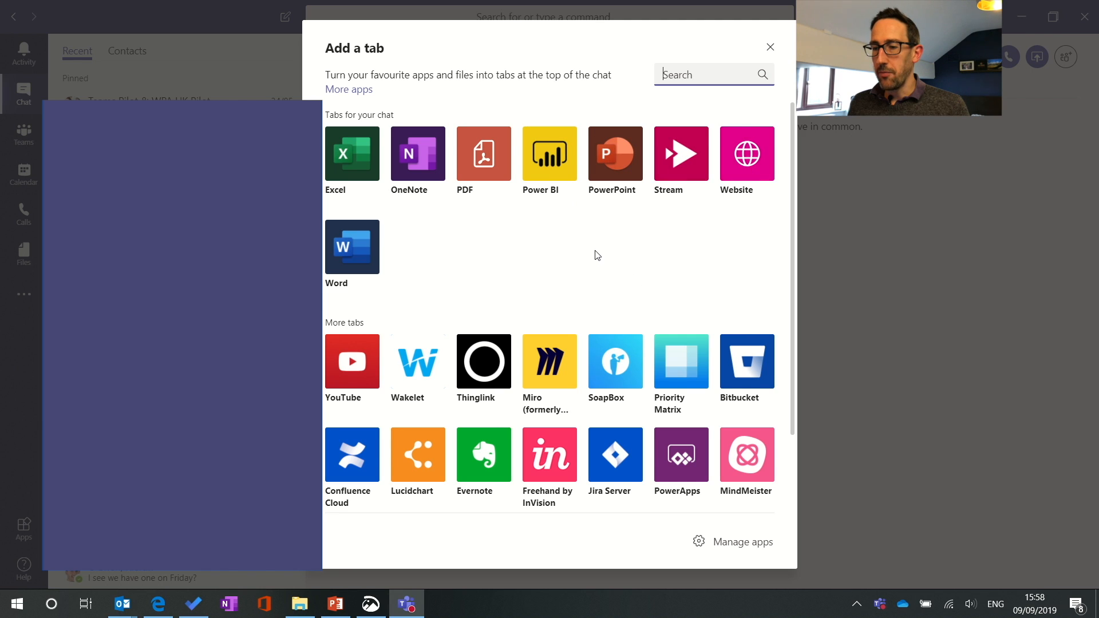
{"action": "scroll", "scroll_direction": "down", "scroll_amount": 3}
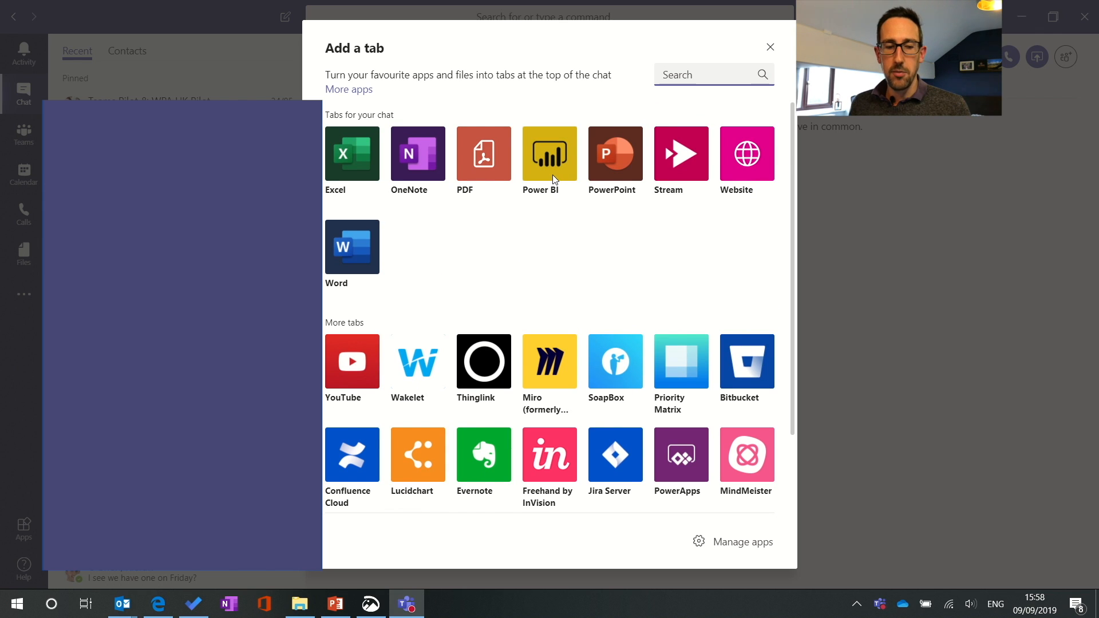
{"action": "left_click", "coordinate": [770, 47]}
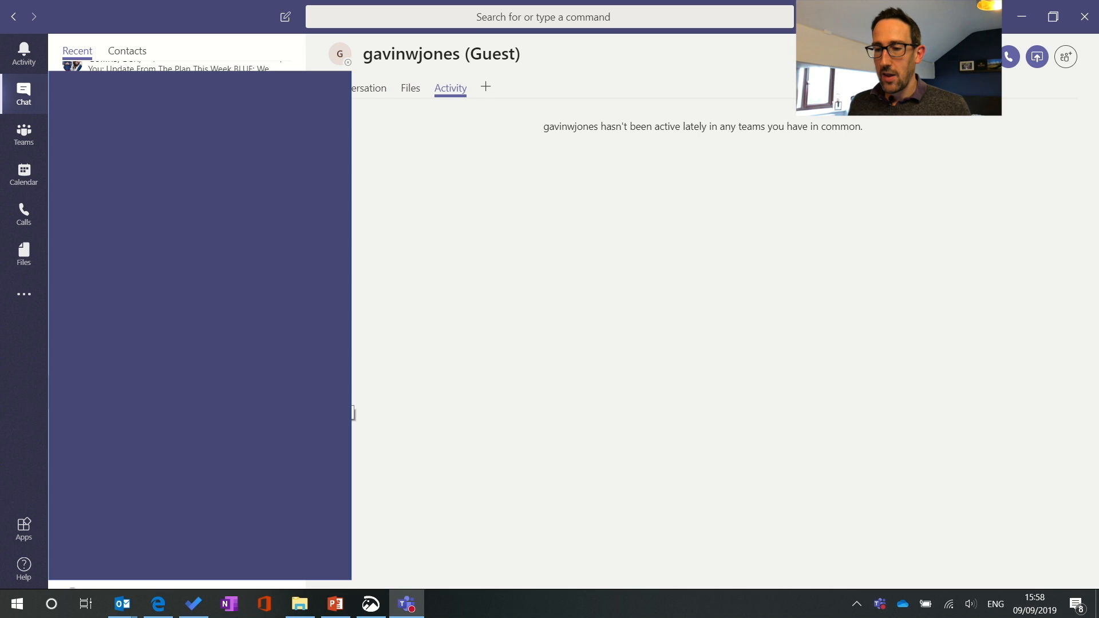
{"action": "left_click", "coordinate": [287, 397]}
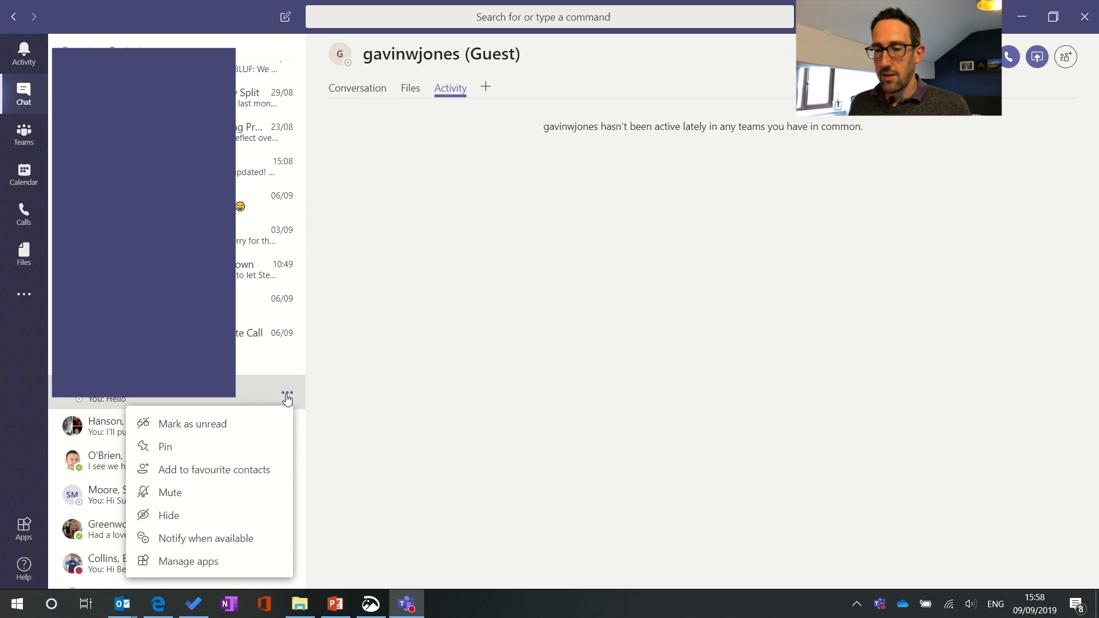
{"action": "mouse_move", "coordinate": [167, 455]}
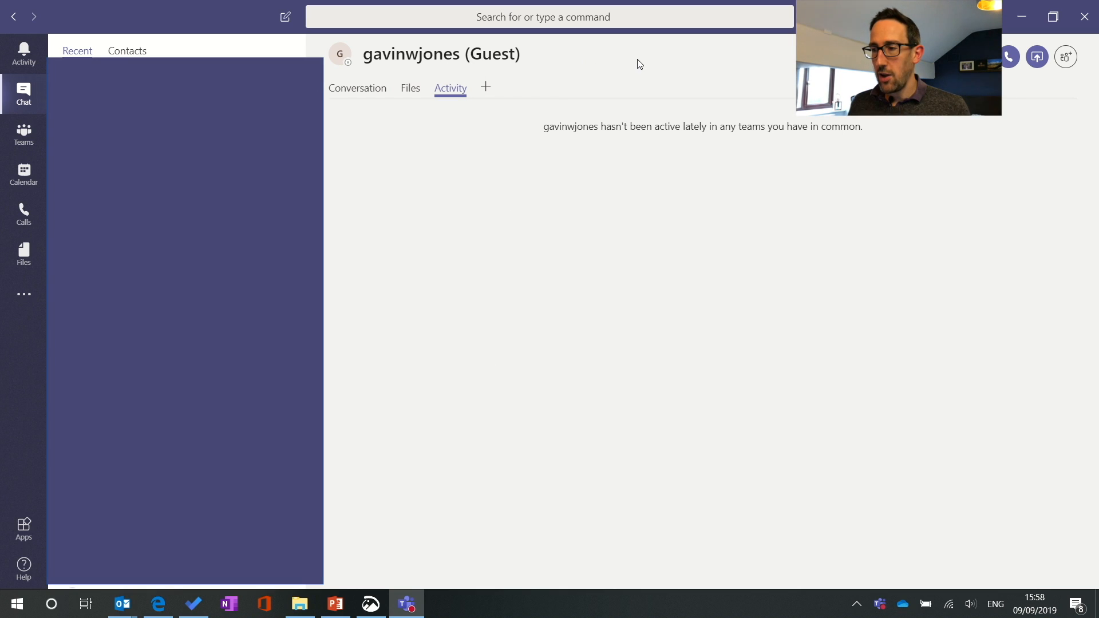
- Start a blank new chat with an empty recipient field
{"action": "left_click", "coordinate": [286, 16]}
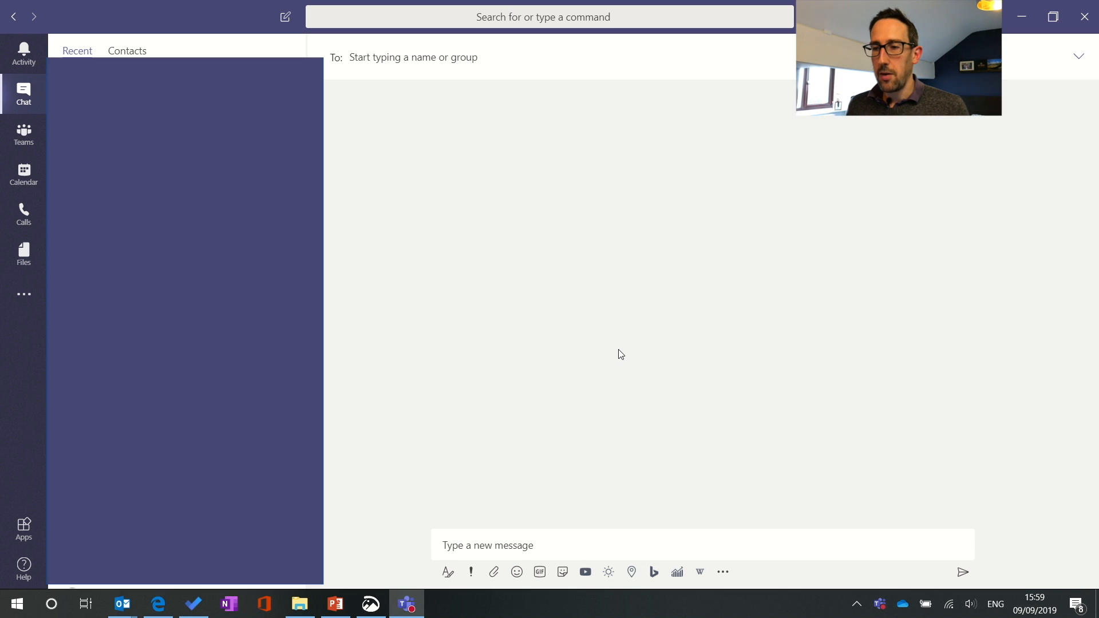
{"action": "mouse_move", "coordinate": [527, 320]}
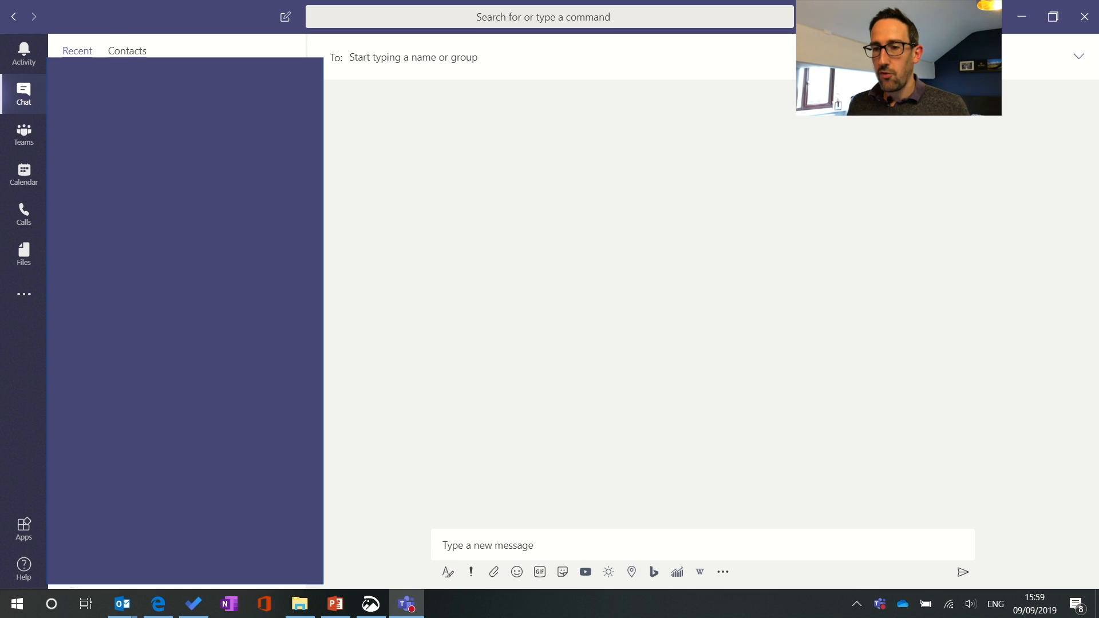
{"action": "left_click", "coordinate": [127, 51]}
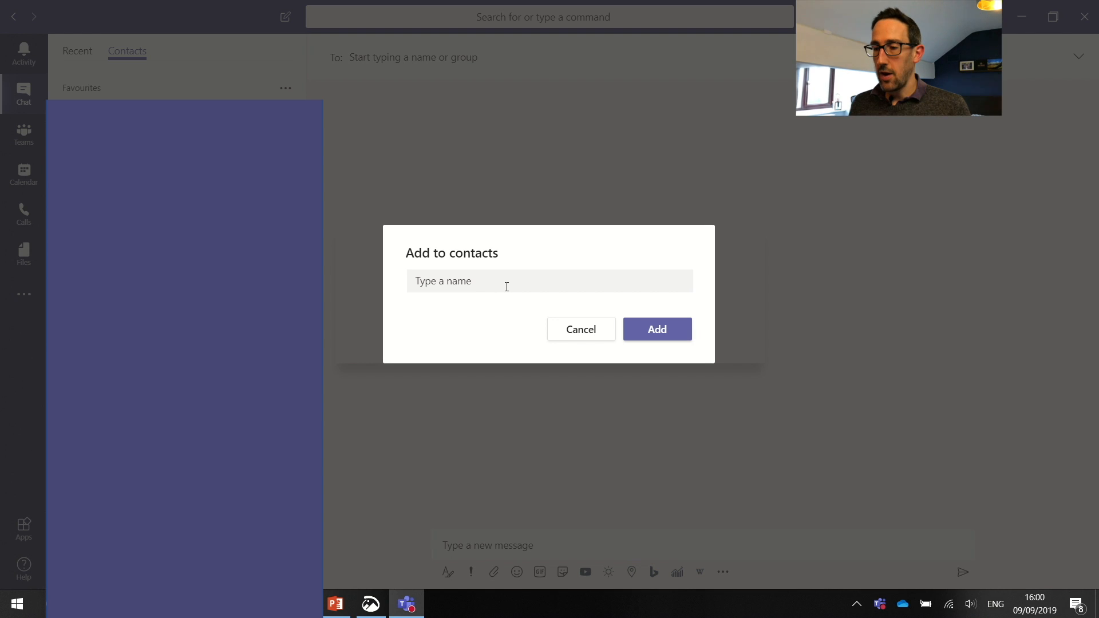
{"action": "left_click", "coordinate": [581, 330]}
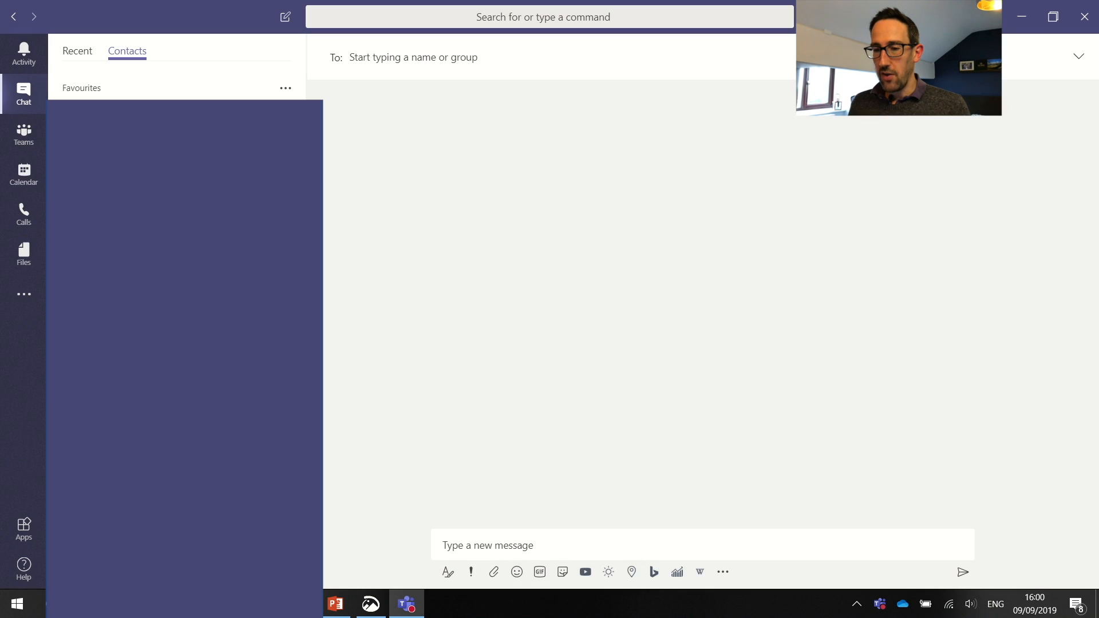
{"action": "left_click", "coordinate": [285, 88]}
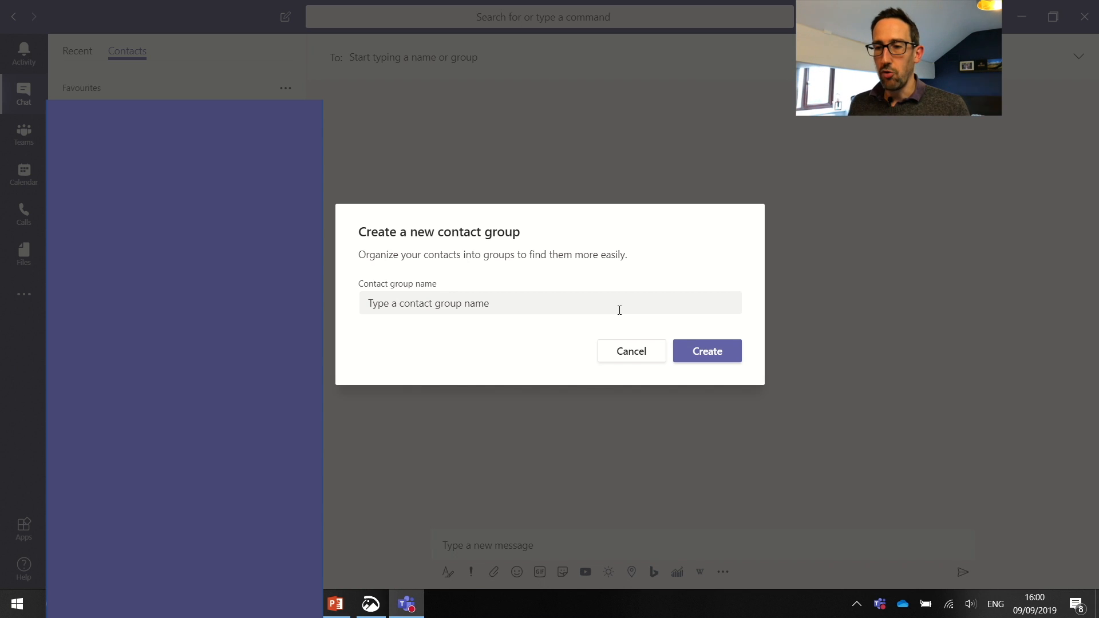
{"action": "left_click", "coordinate": [631, 351]}
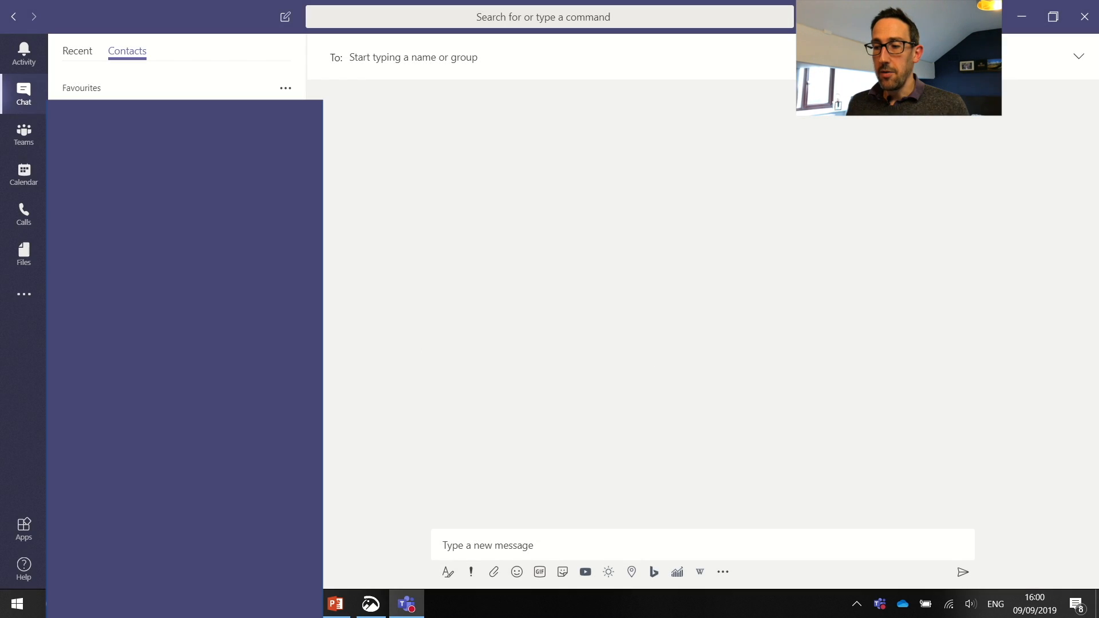
{"action": "left_click", "coordinate": [77, 51]}
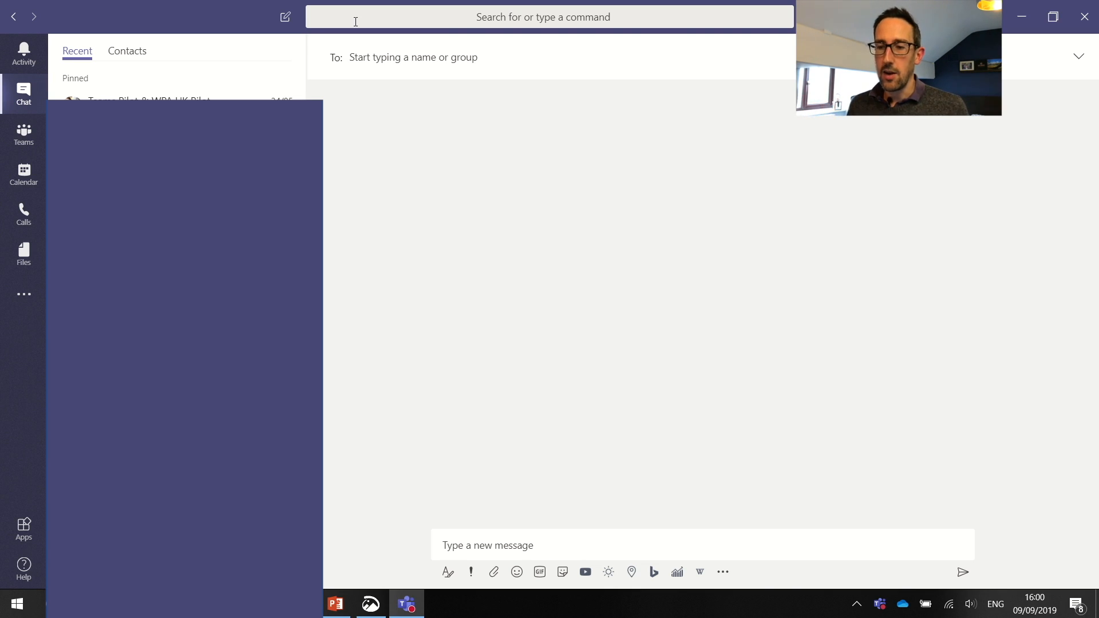
- Show the Contacts list, then go back to the Recent chats list
{"action": "left_click", "coordinate": [127, 51]}
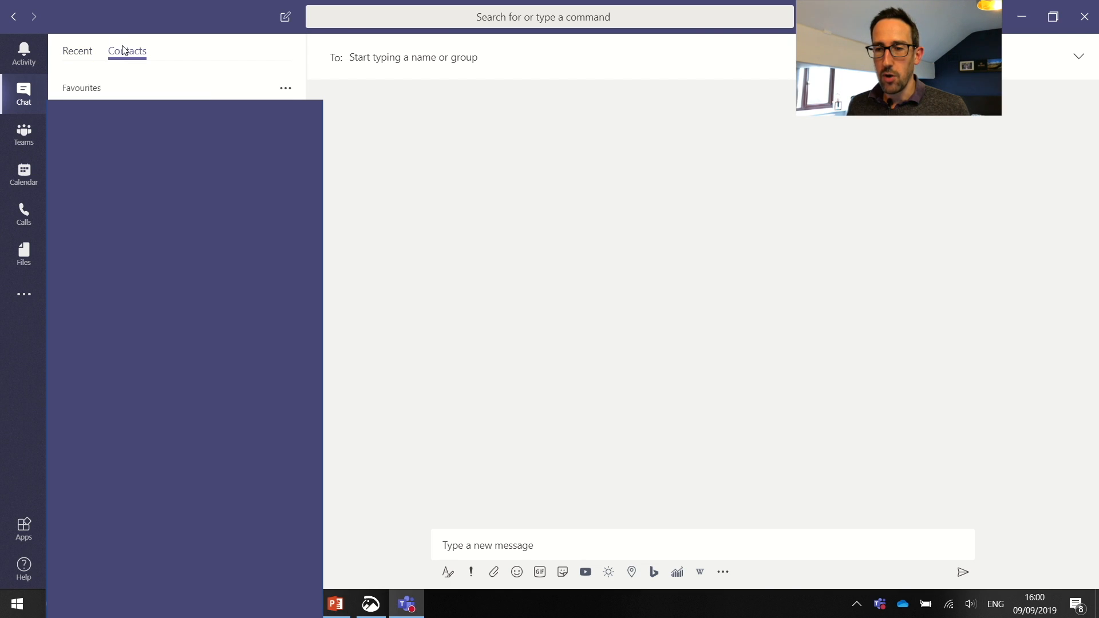
{"action": "left_click", "coordinate": [77, 51]}
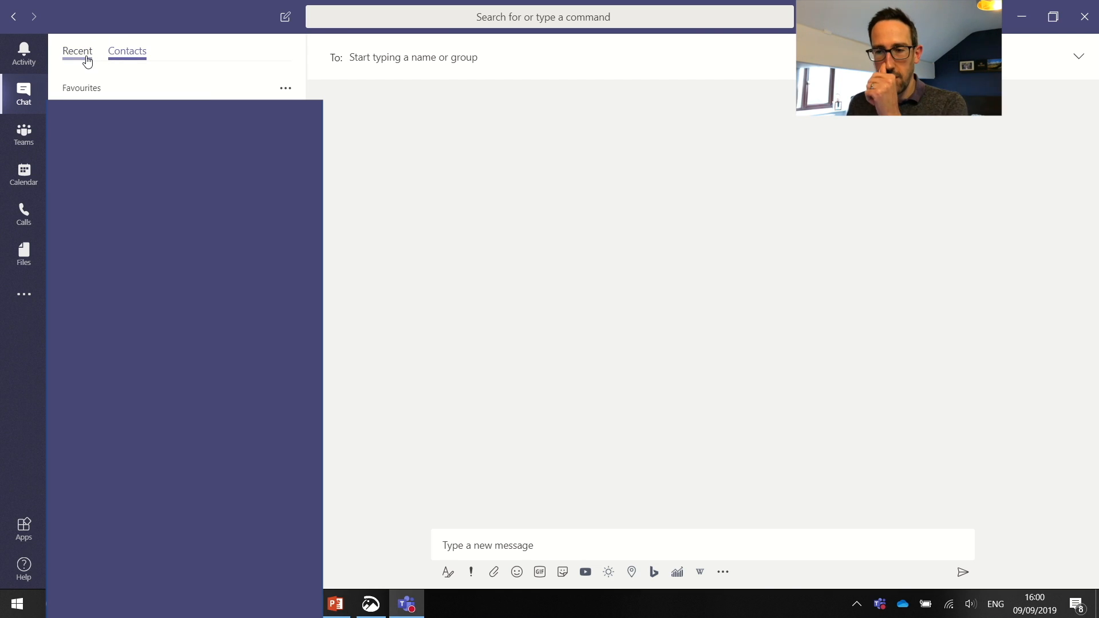
{"action": "left_click", "coordinate": [77, 51]}
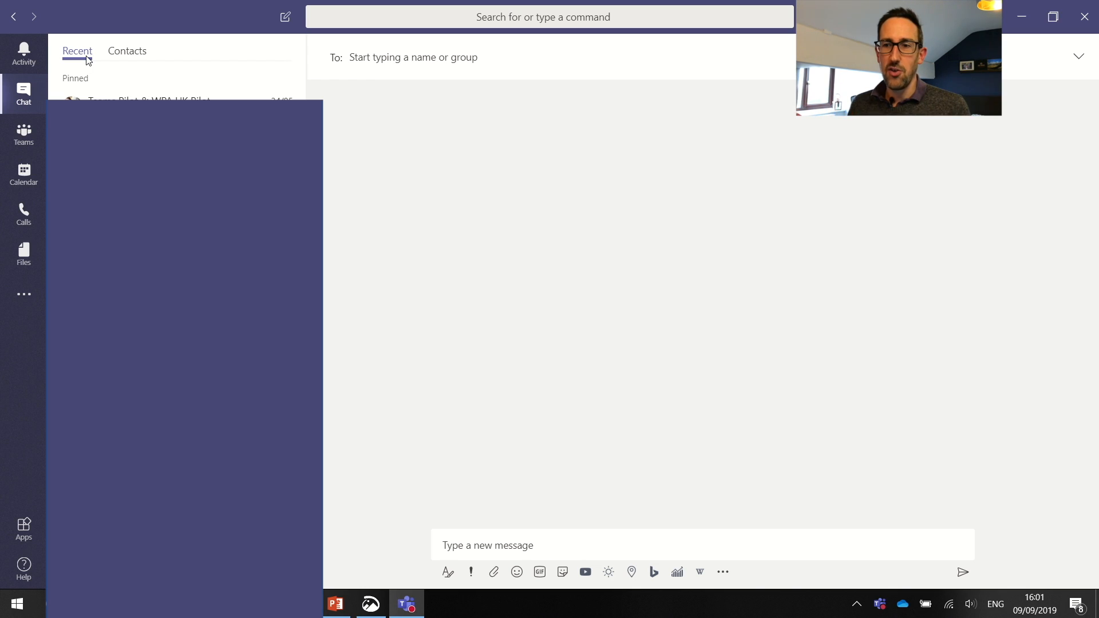
{"action": "mouse_move", "coordinate": [488, 391]}
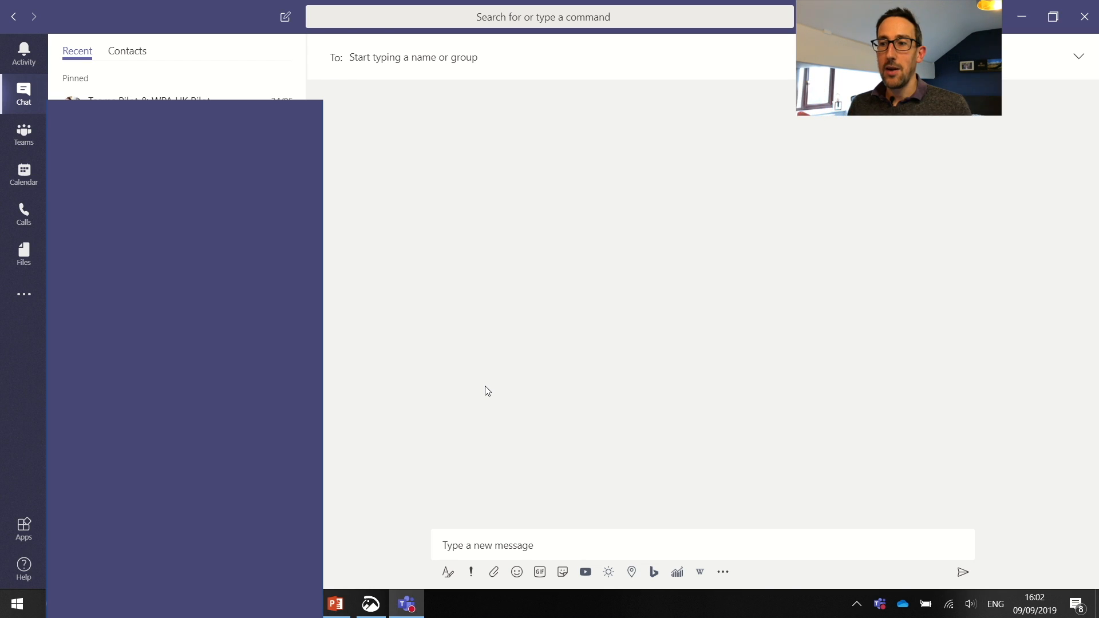
{"action": "mouse_move", "coordinate": [379, 179]}
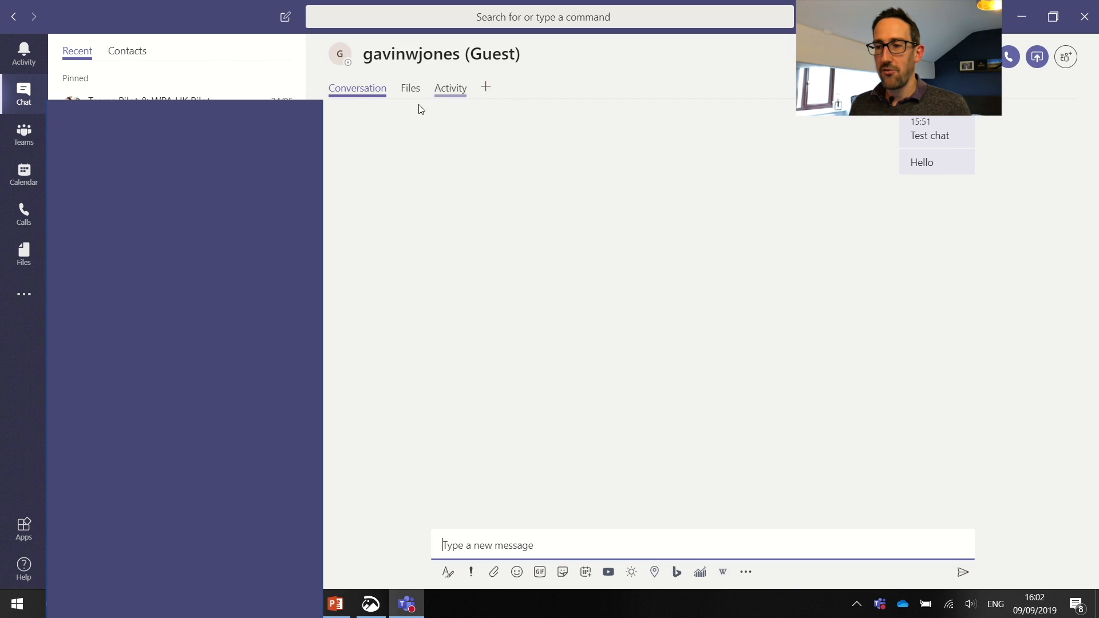
- Peek at the chat's Files tab, return to Conversation, and preview attachment options
{"action": "left_click", "coordinate": [410, 88]}
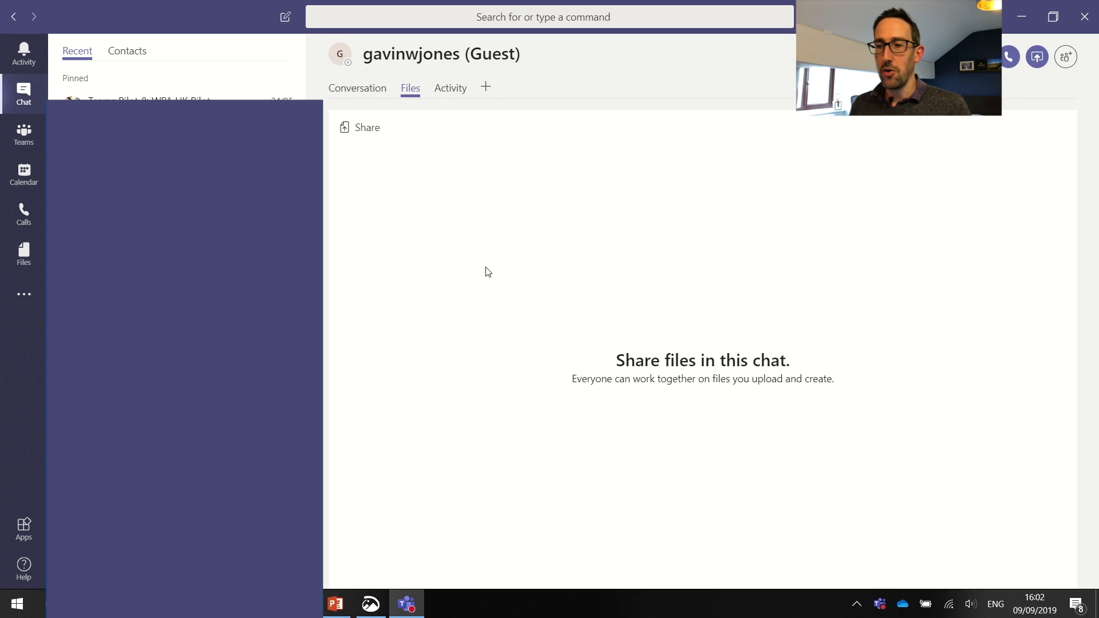
{"action": "mouse_move", "coordinate": [358, 91]}
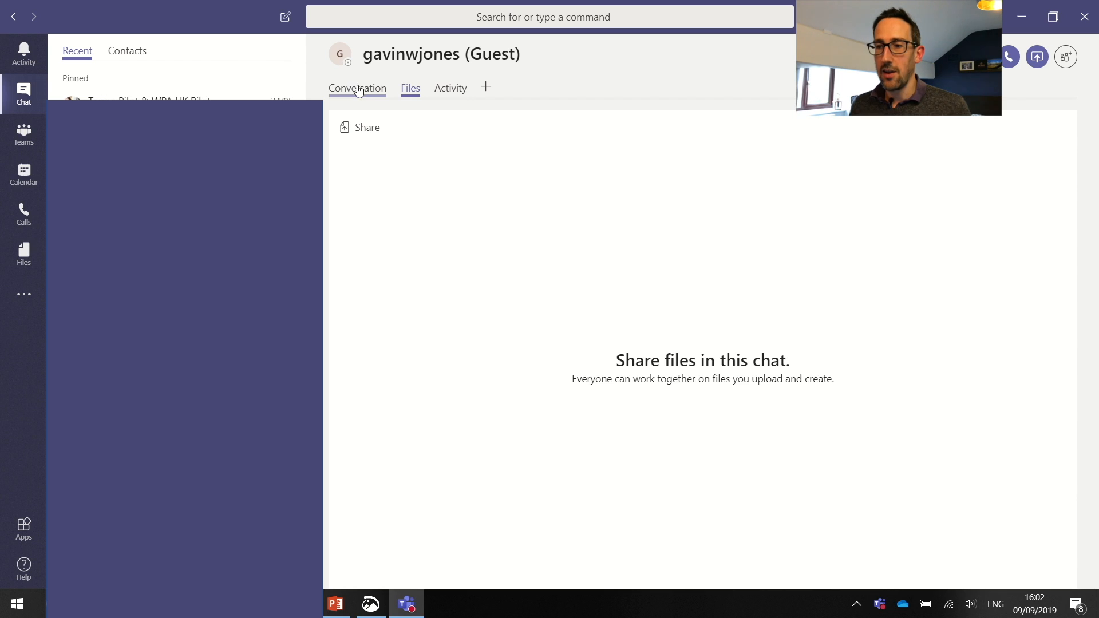
{"action": "left_click", "coordinate": [357, 88]}
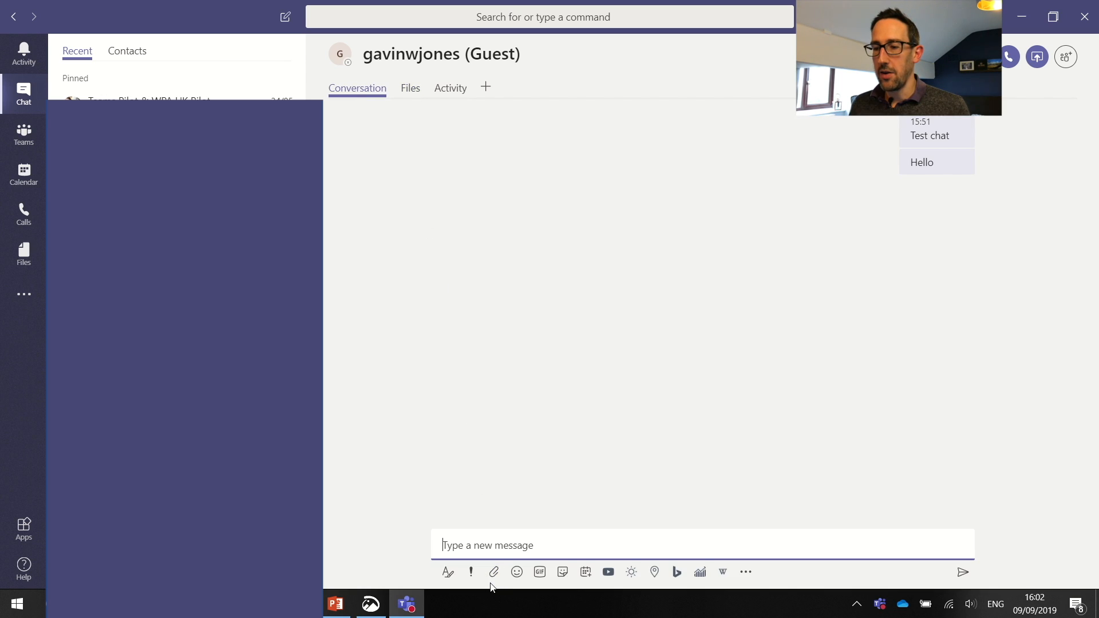
{"action": "left_click", "coordinate": [493, 572]}
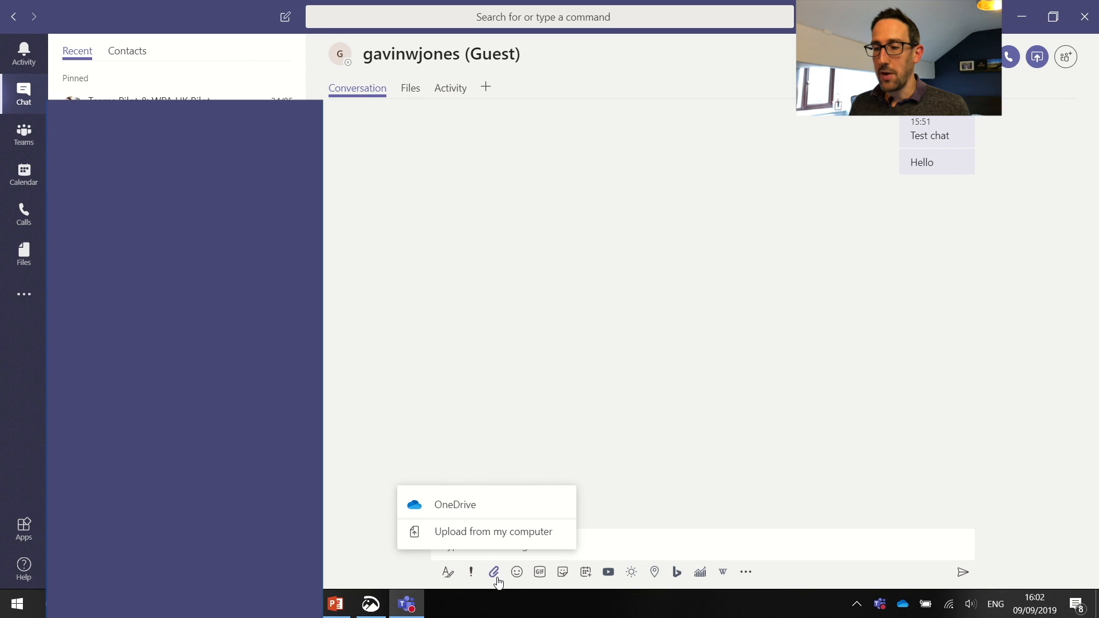
{"action": "left_click", "coordinate": [558, 416]}
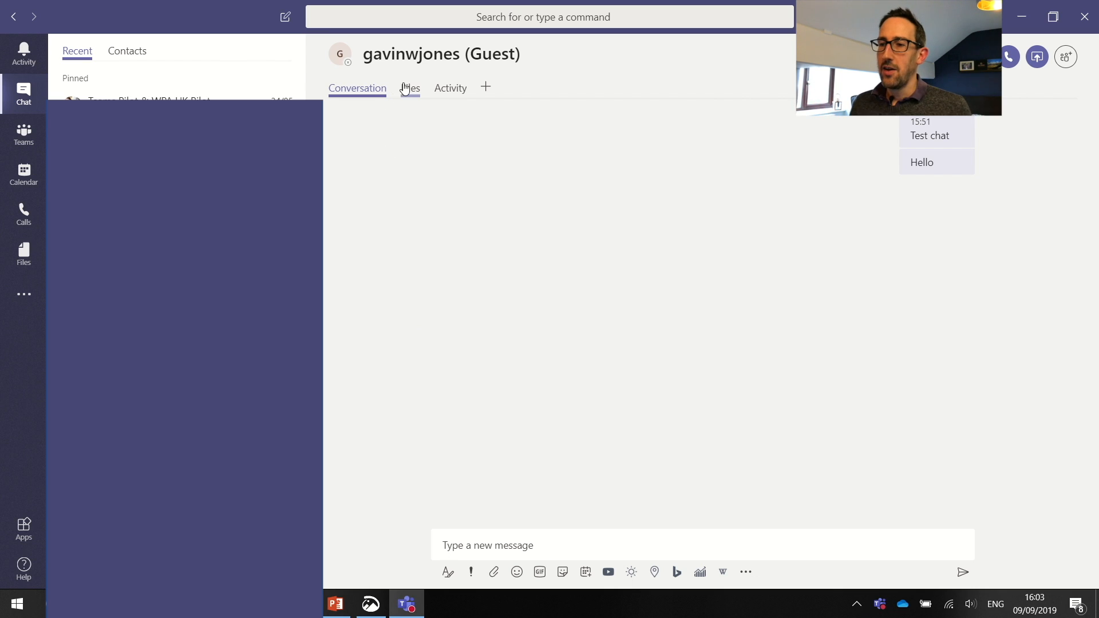
- Show and dismiss the attachment options again, then reopen the empty Files tab
{"action": "left_click", "coordinate": [494, 572]}
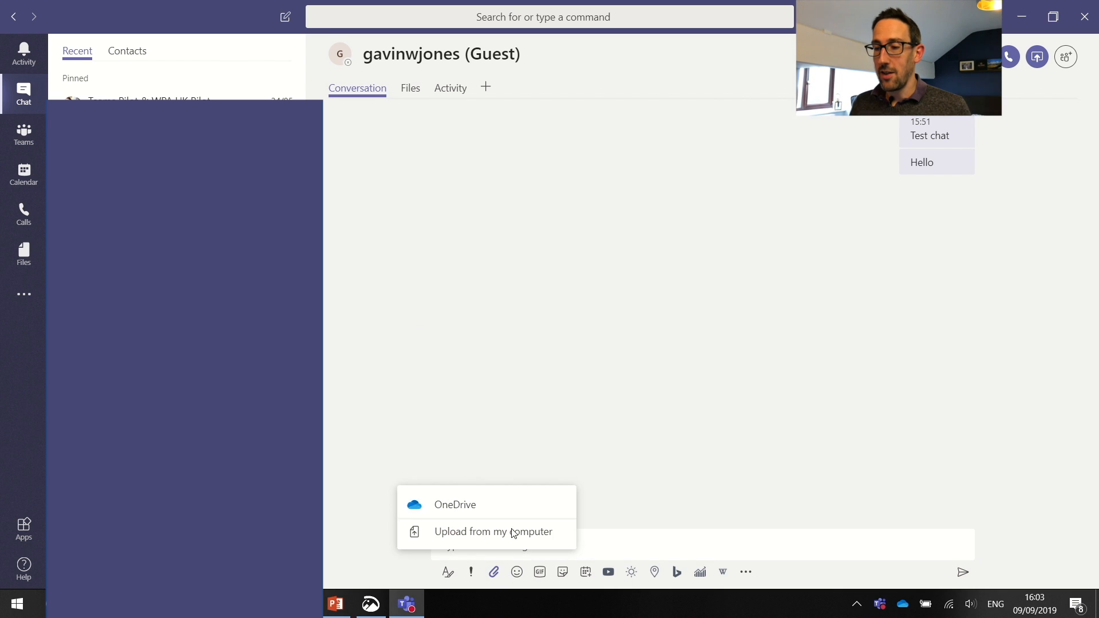
{"action": "left_click", "coordinate": [521, 324]}
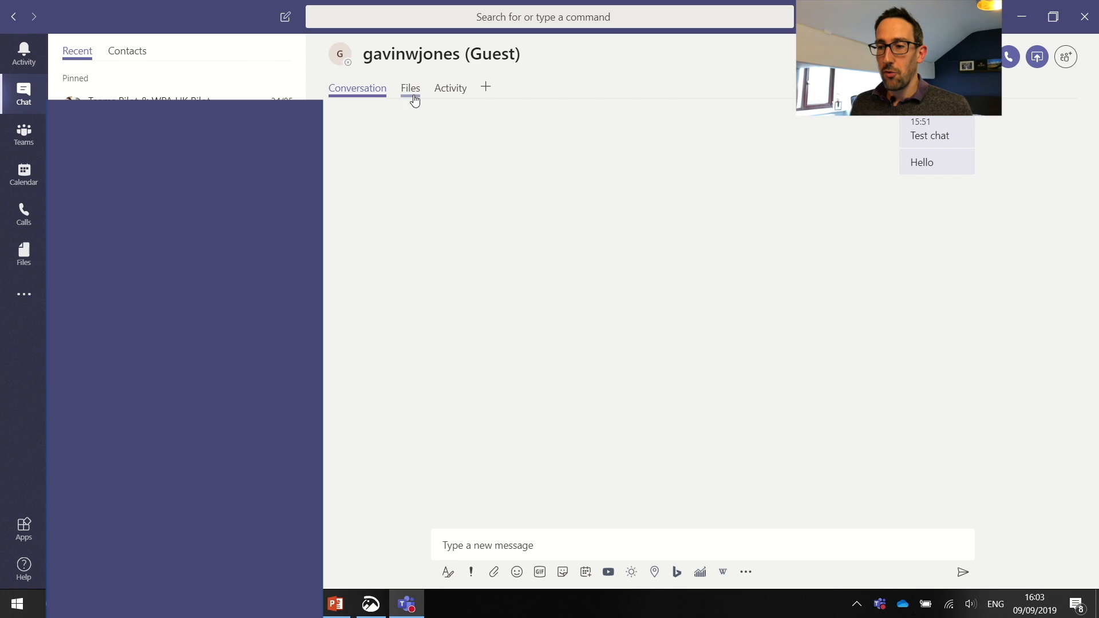
{"action": "left_click", "coordinate": [410, 88]}
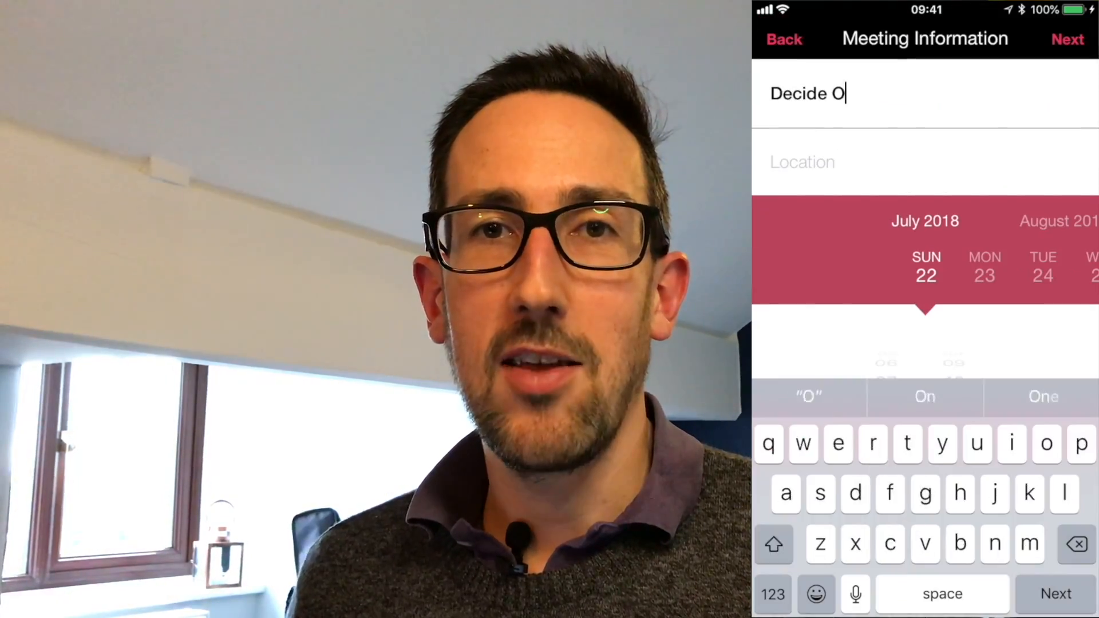
- Save the 'Decide On Sales Strategy' meeting with its attendee counts
{"action": "left_click", "coordinate": [1066, 39]}
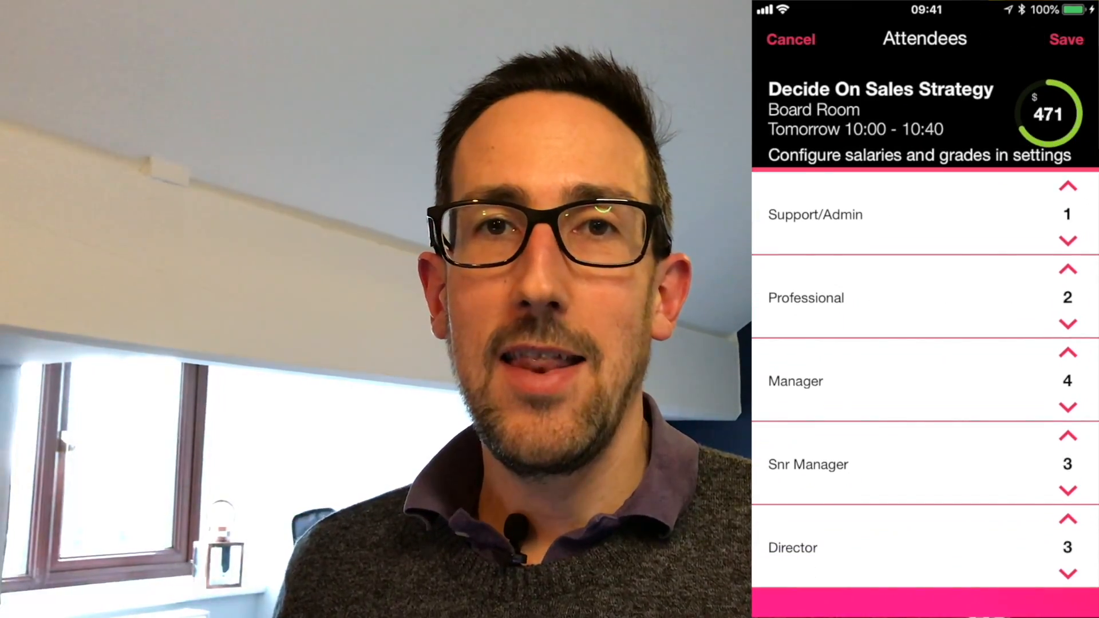
{"action": "left_click", "coordinate": [1065, 39]}
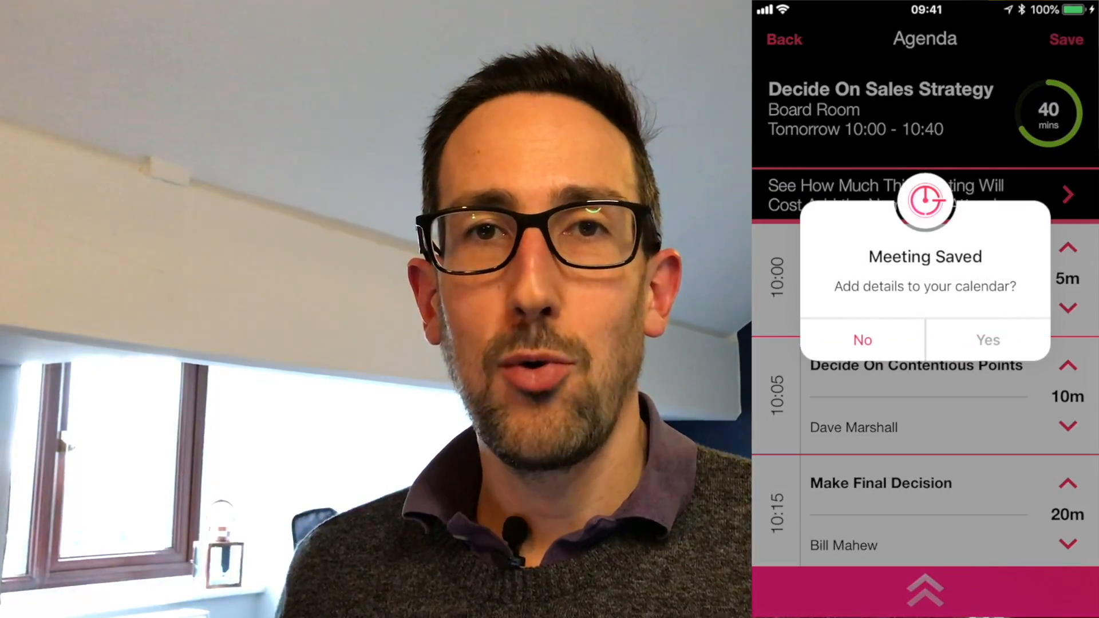